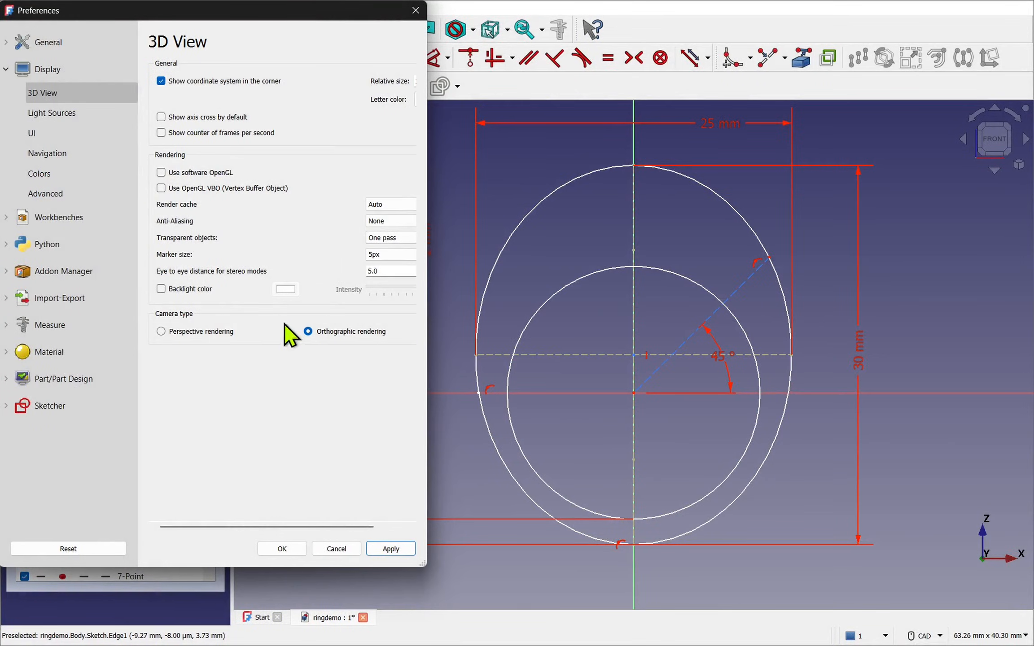
Set the 3D view marker size to 15px and apply it.
click(390, 254)
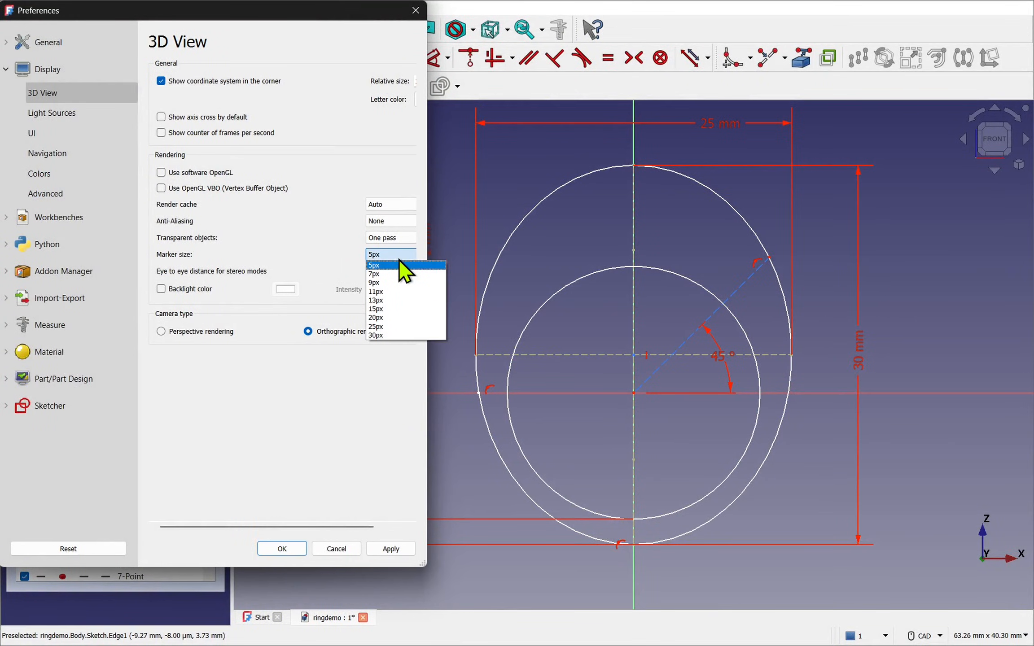
click(375, 308)
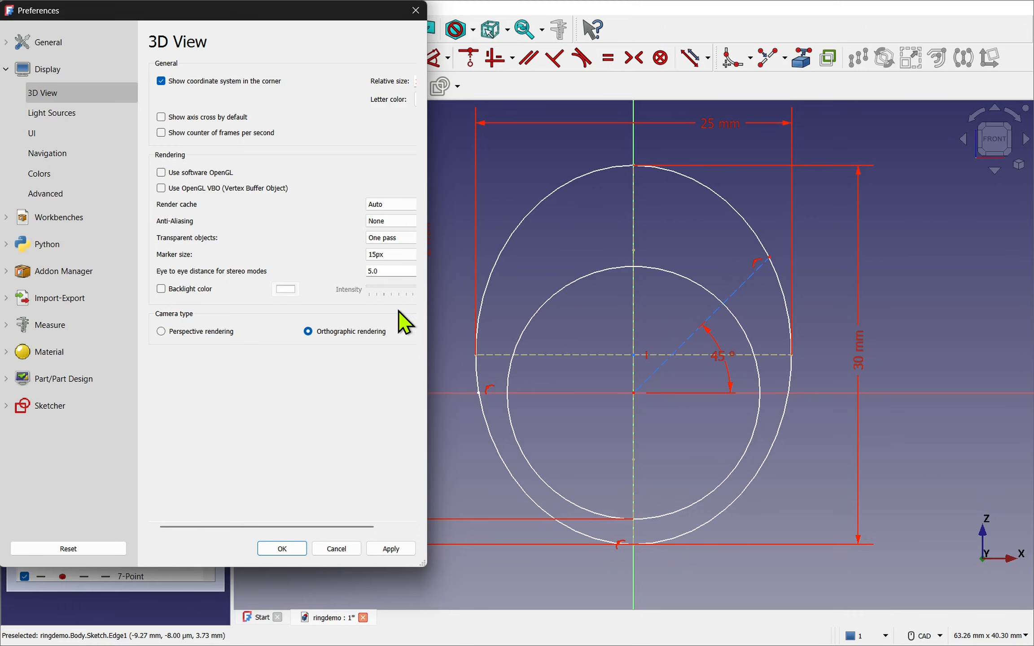
click(391, 549)
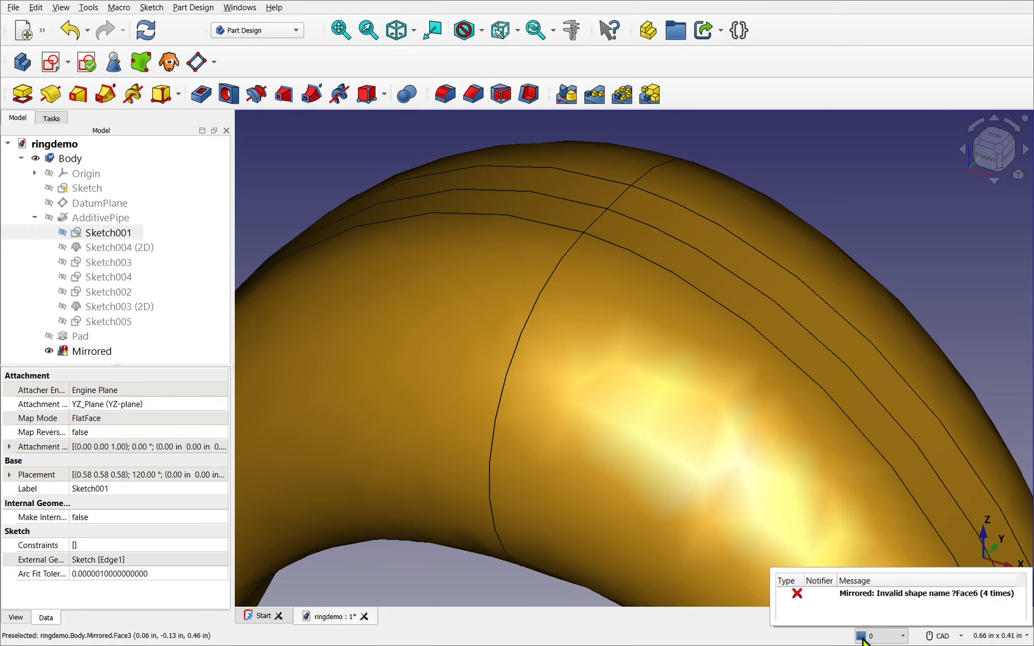
mouse_move(1001, 617)
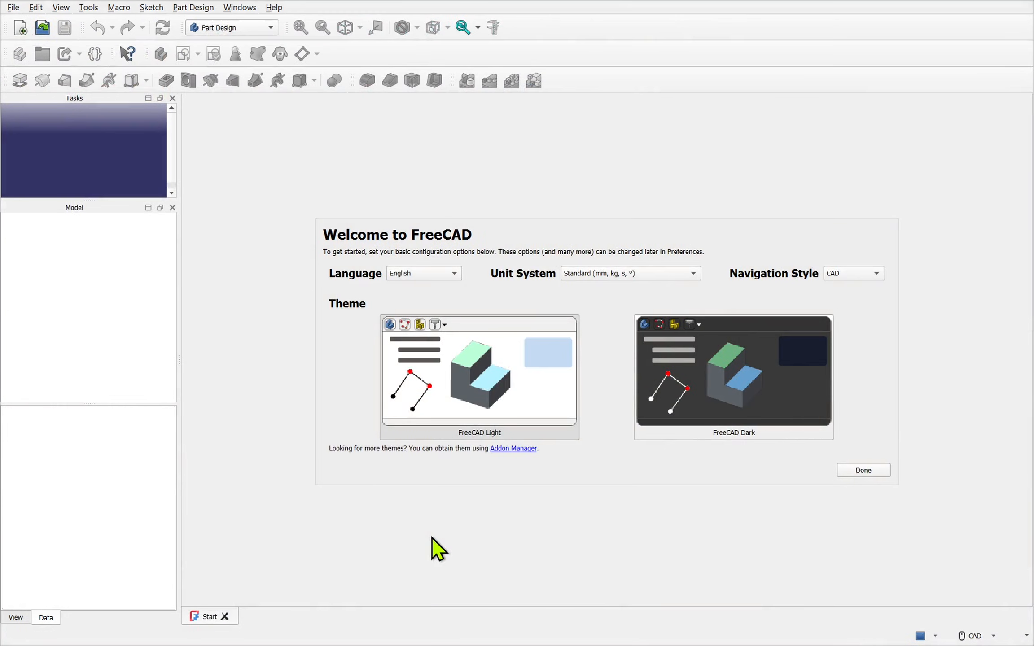
mouse_move(474, 255)
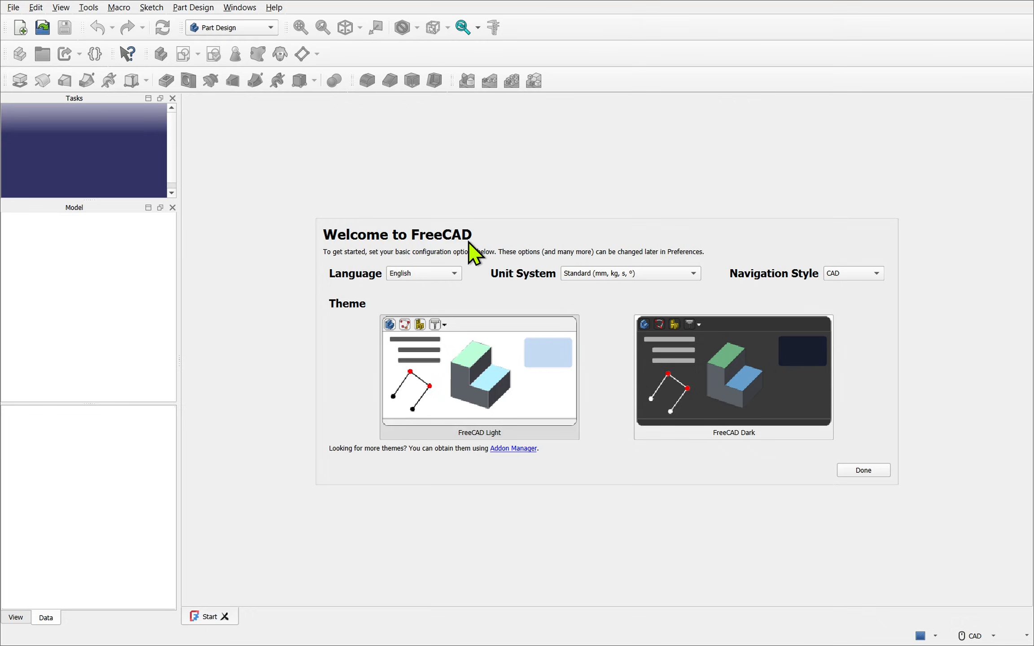
mouse_move(355, 375)
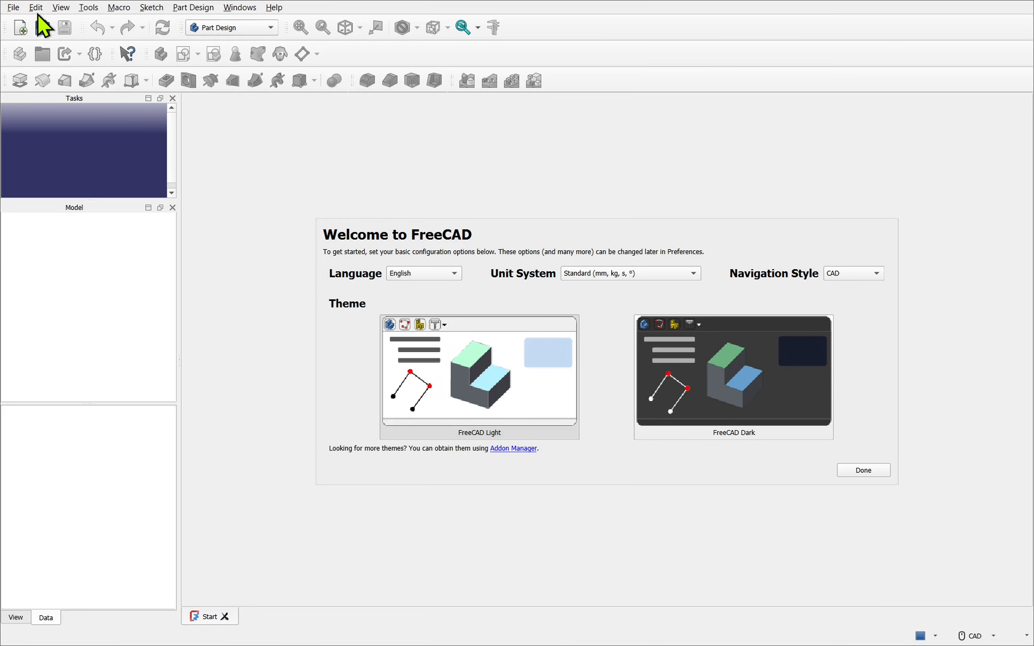
Bring up the Edit menu from the Start page.
click(36, 7)
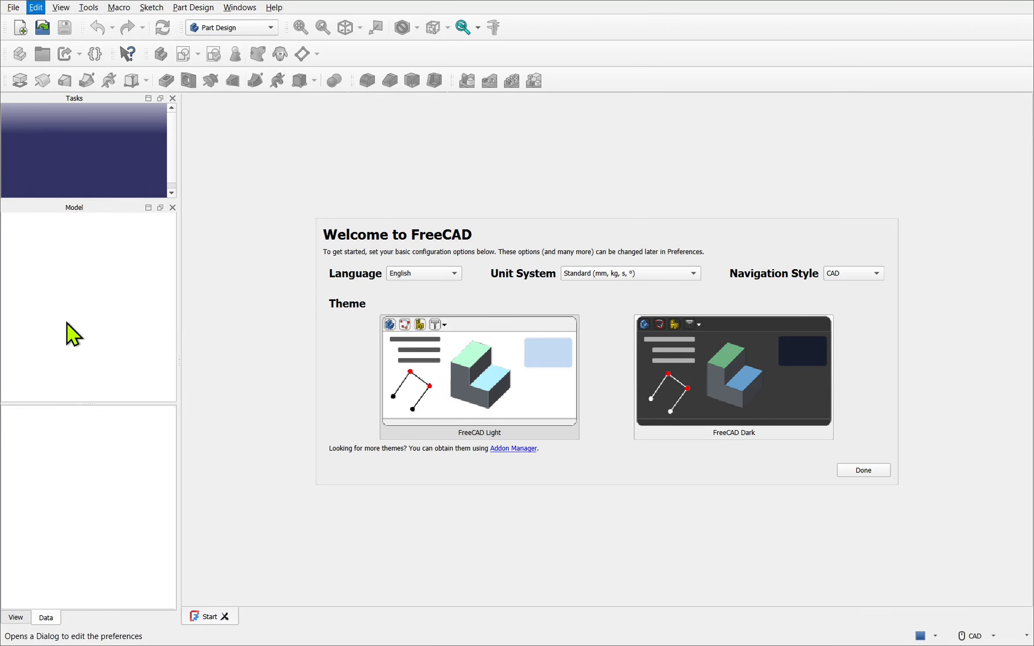
Open the Preferences dialog on its General page.
click(35, 7)
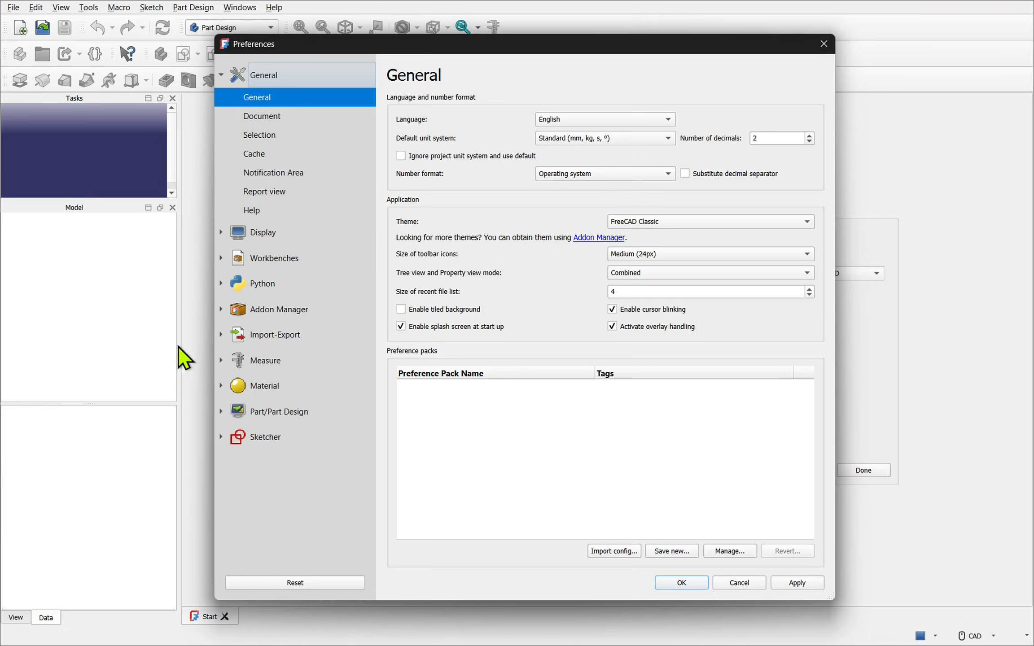
mouse_move(561, 461)
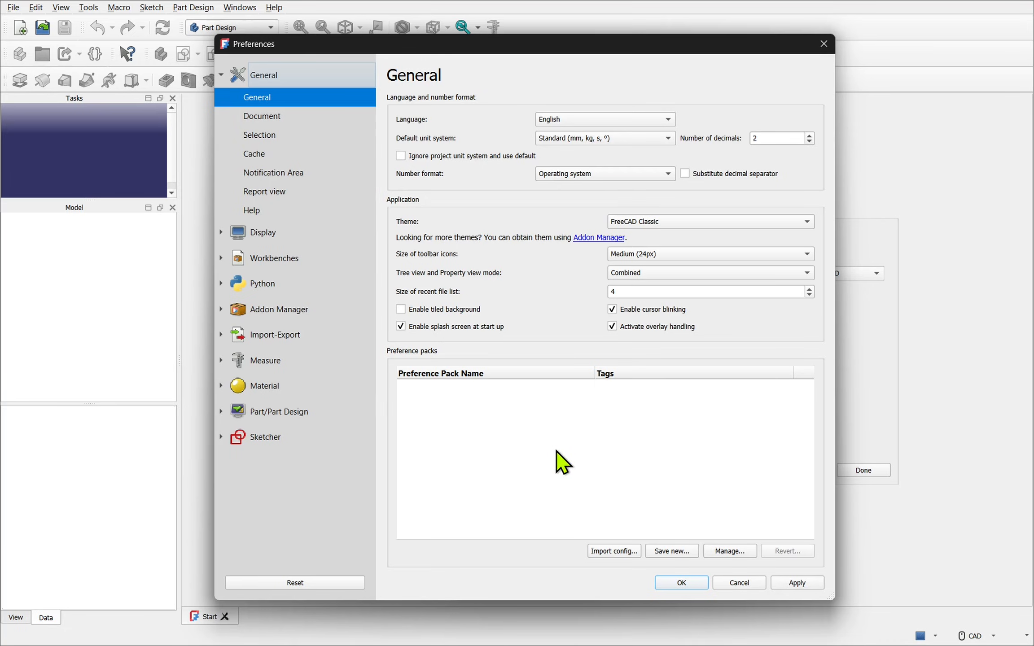
mouse_move(302, 116)
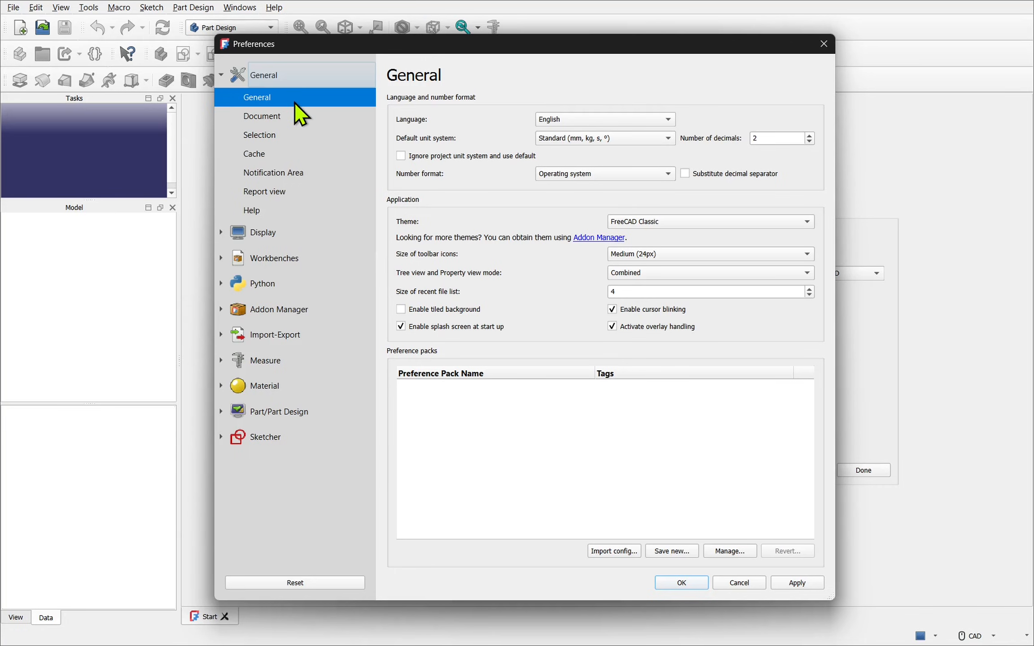
mouse_move(564, 132)
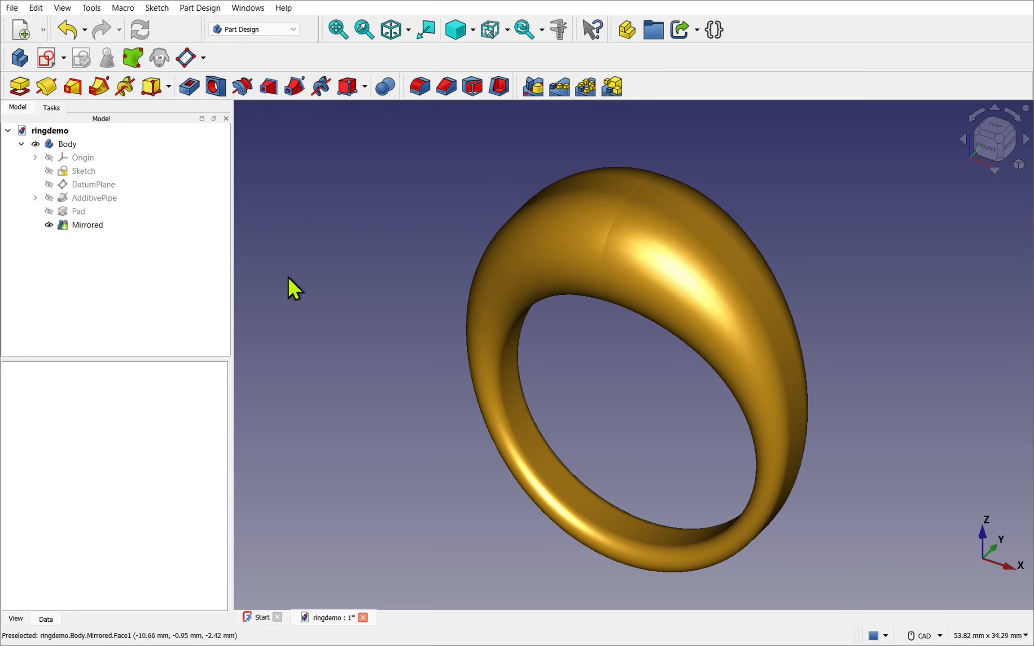
Switch the ring model's unit system to inches so sketch constraints show in inches.
double_click(84, 170)
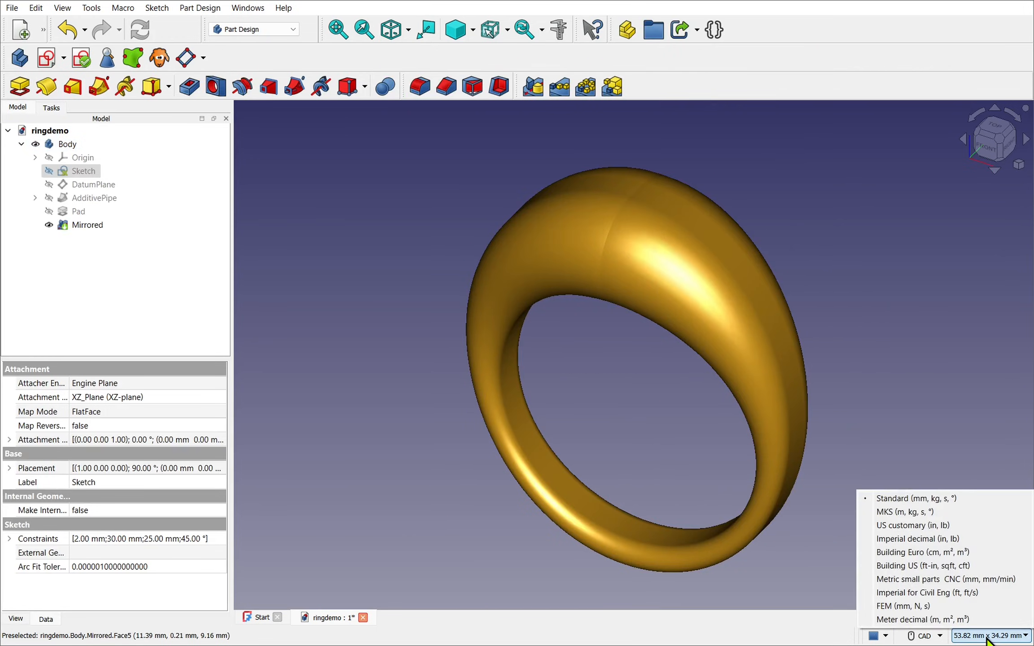
click(914, 538)
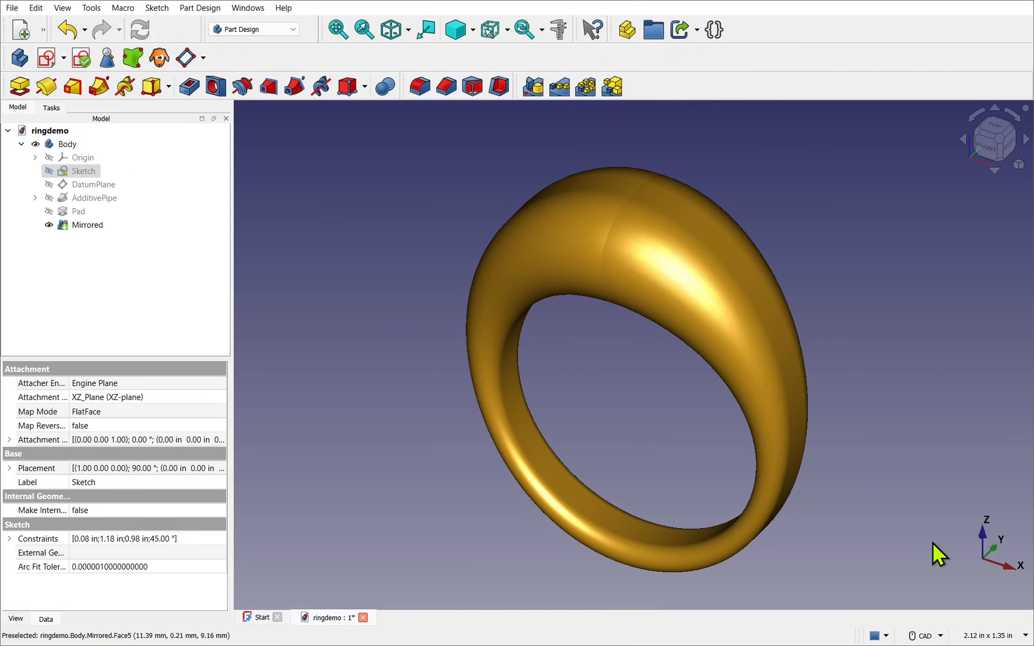
double_click(83, 171)
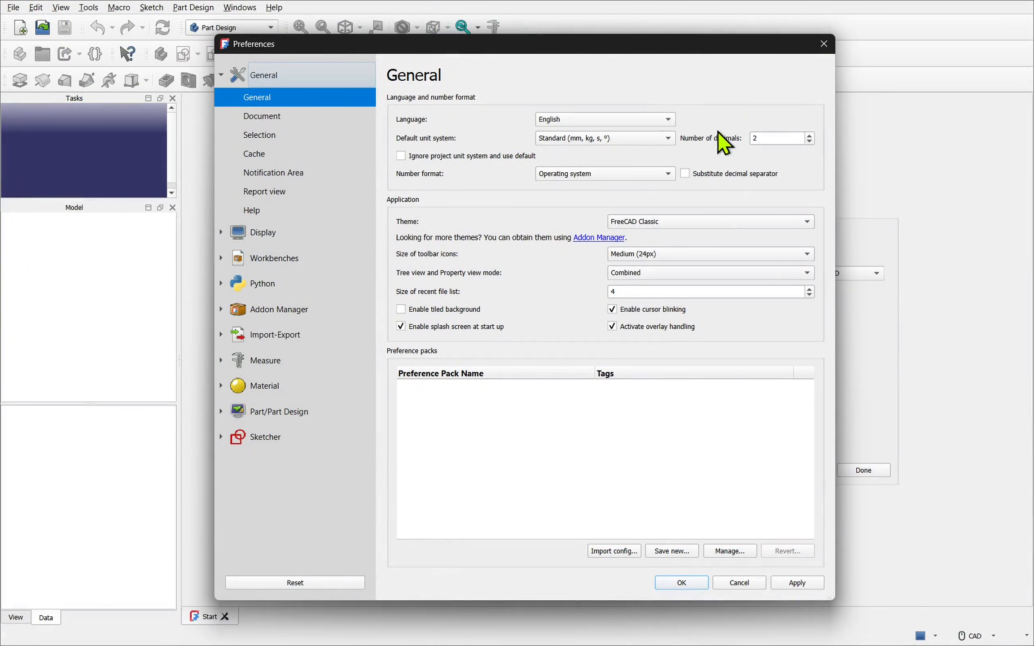
mouse_move(774, 138)
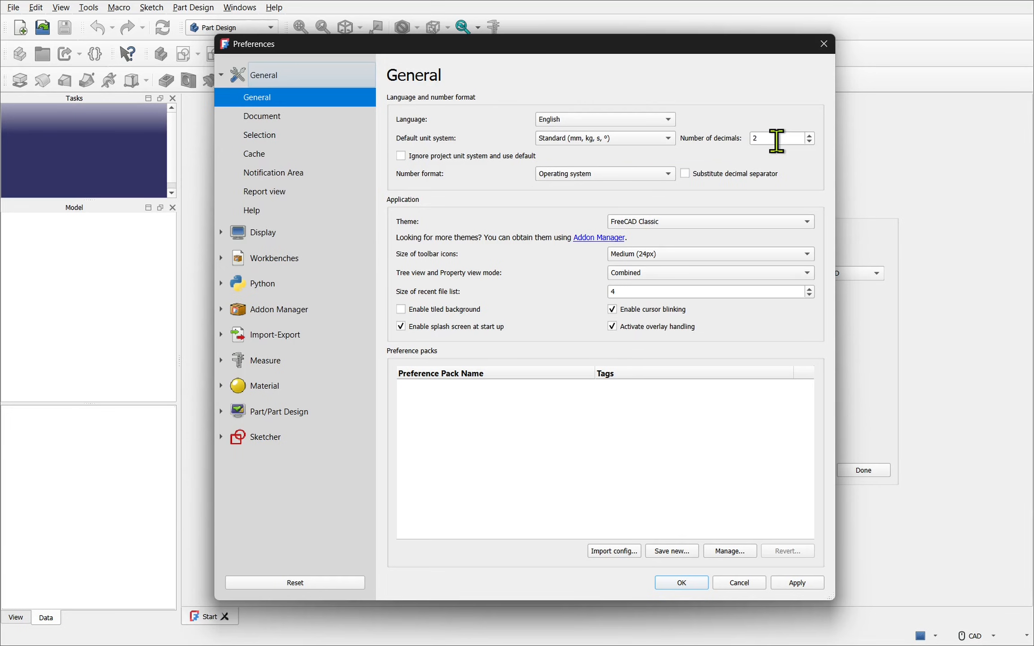
Choose the FreeCAD Light theme, giving the ring model a white background.
click(709, 221)
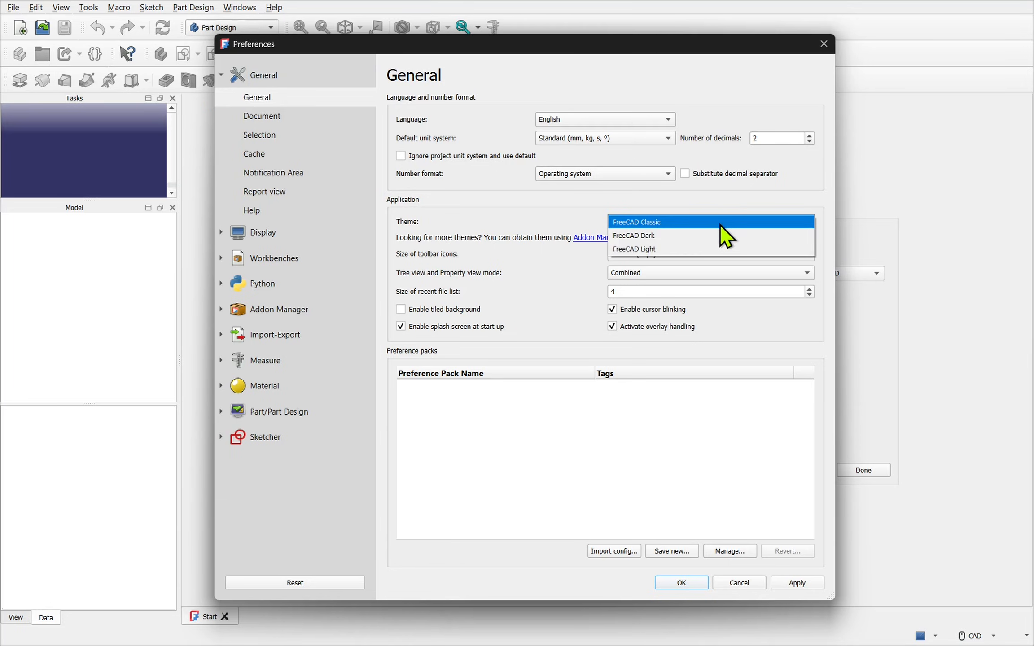
mouse_move(725, 249)
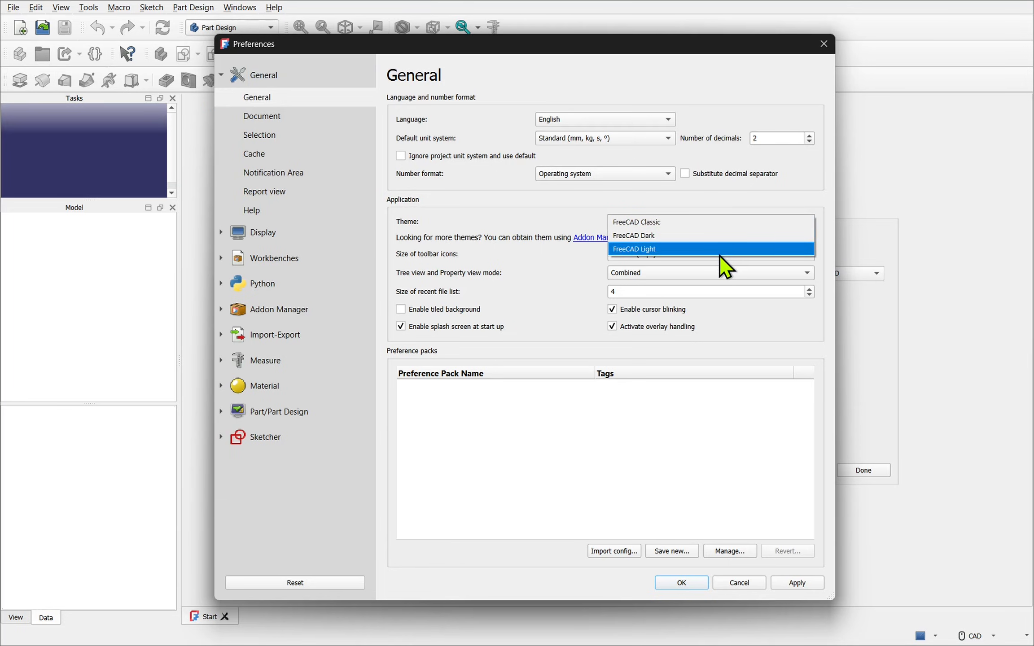
mouse_move(650, 223)
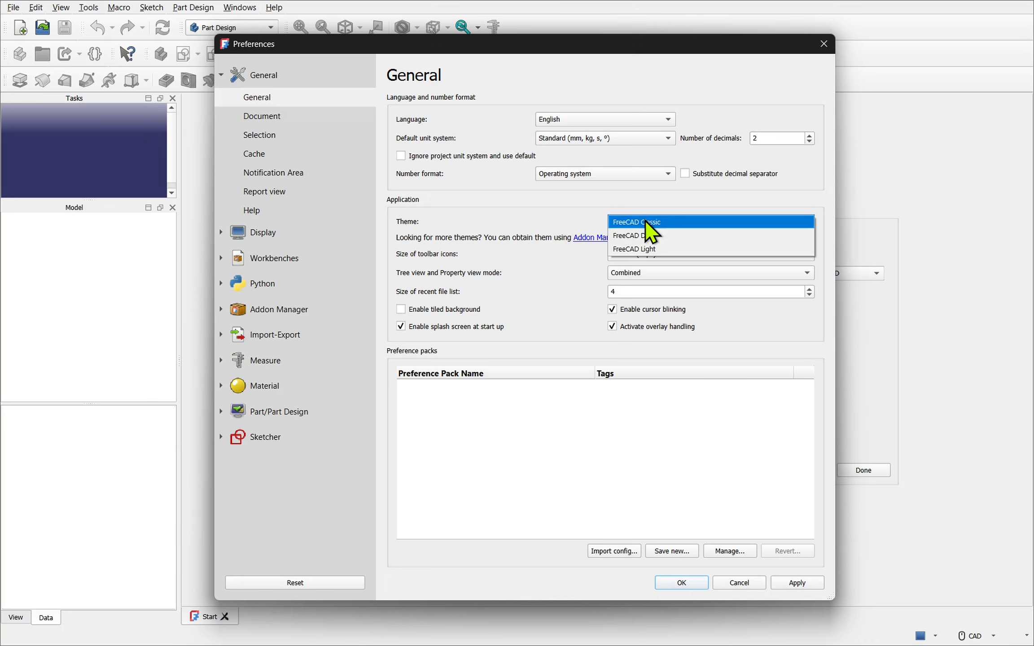
mouse_move(675, 230)
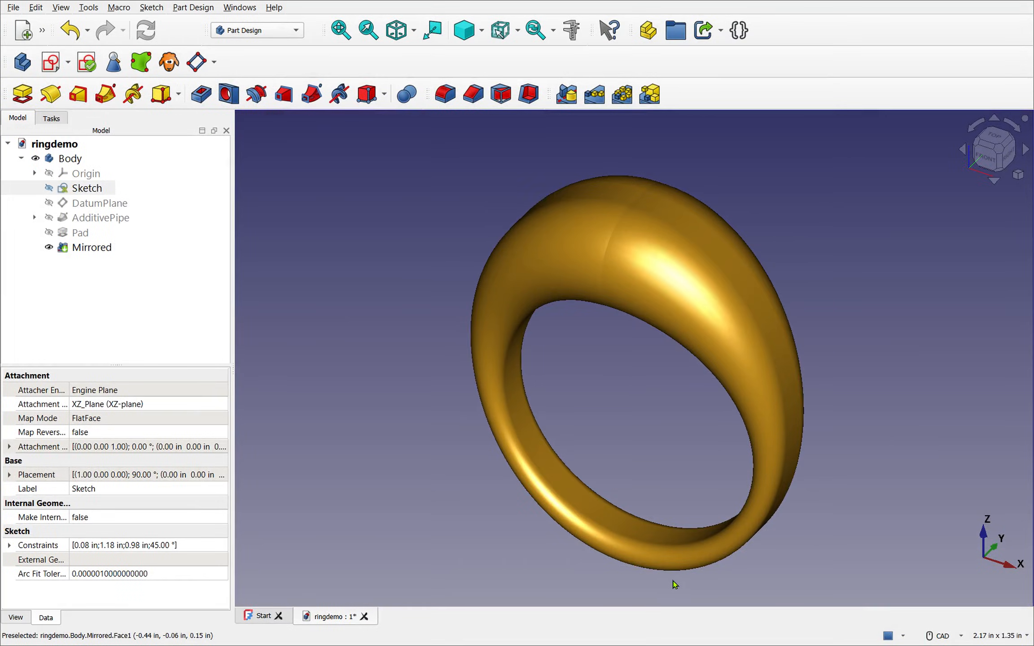
click(87, 183)
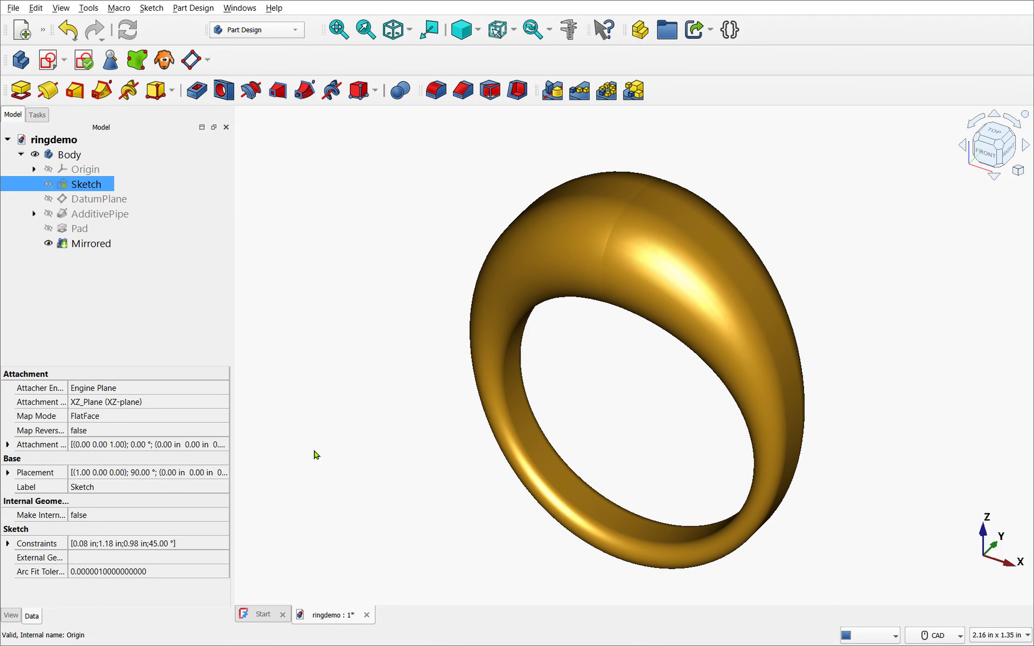
Set the toolbar icon size to Large (32px) in the General preferences.
click(36, 7)
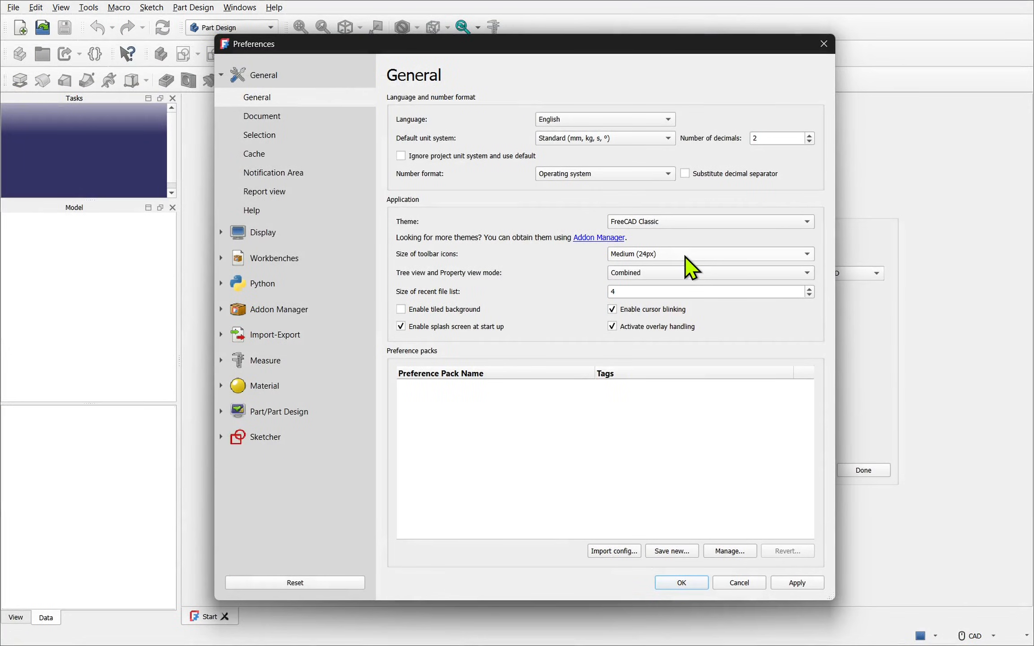
click(706, 254)
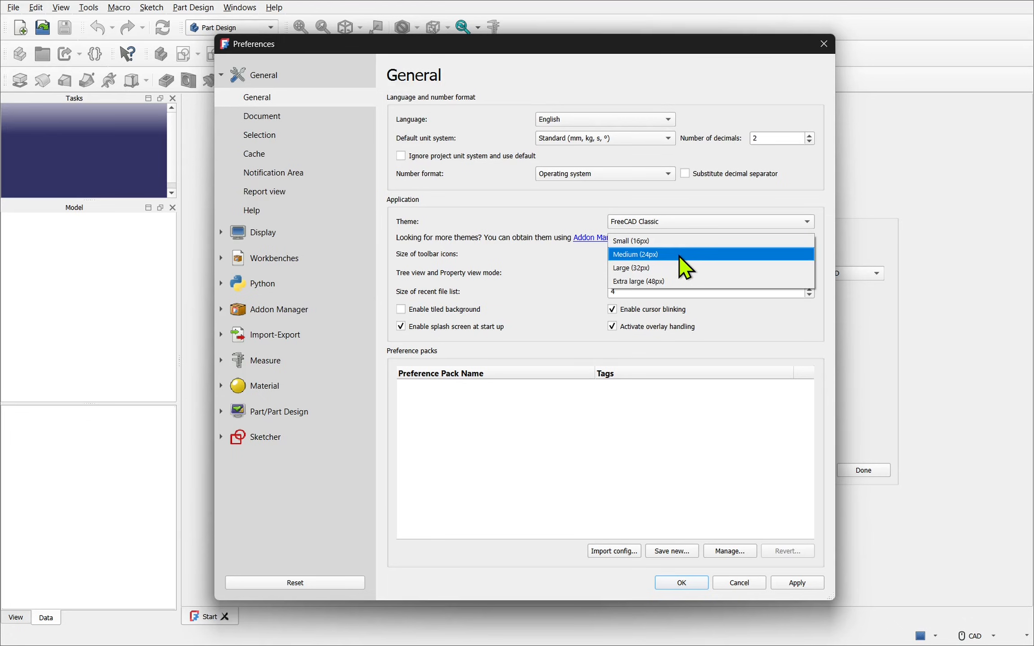
mouse_move(670, 267)
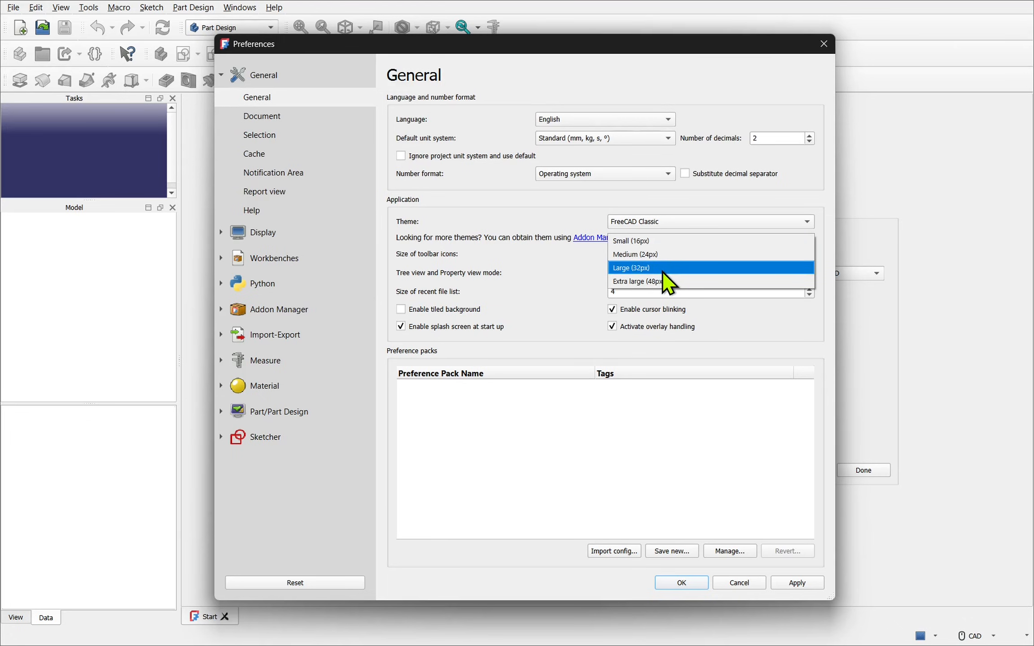
click(630, 267)
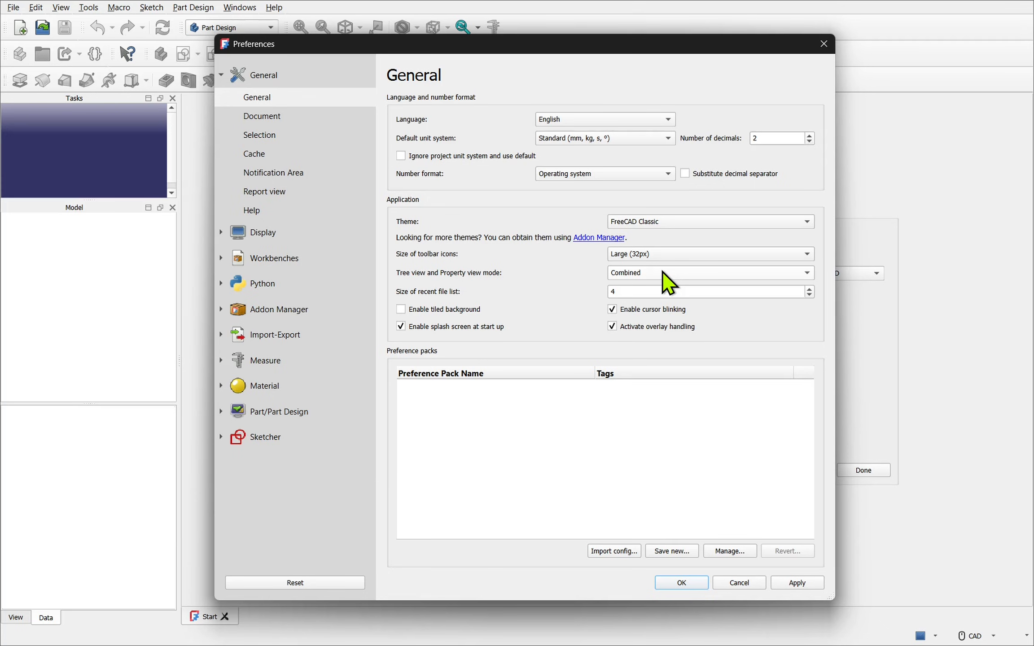
mouse_move(684, 336)
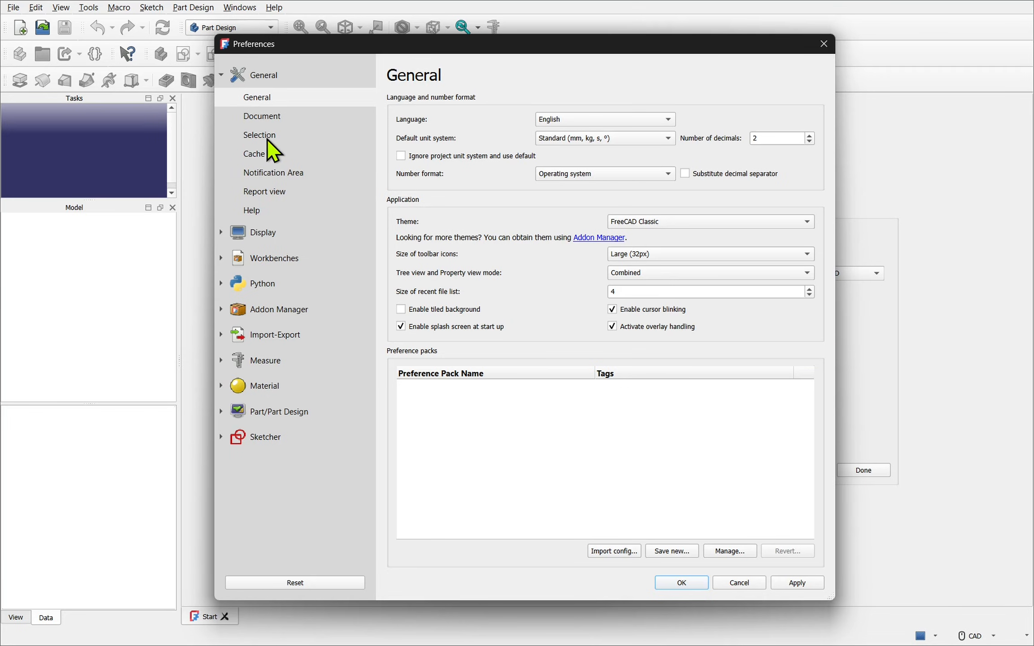
Show the Selection preferences page and cancel the preselection colour picker unchanged.
click(260, 135)
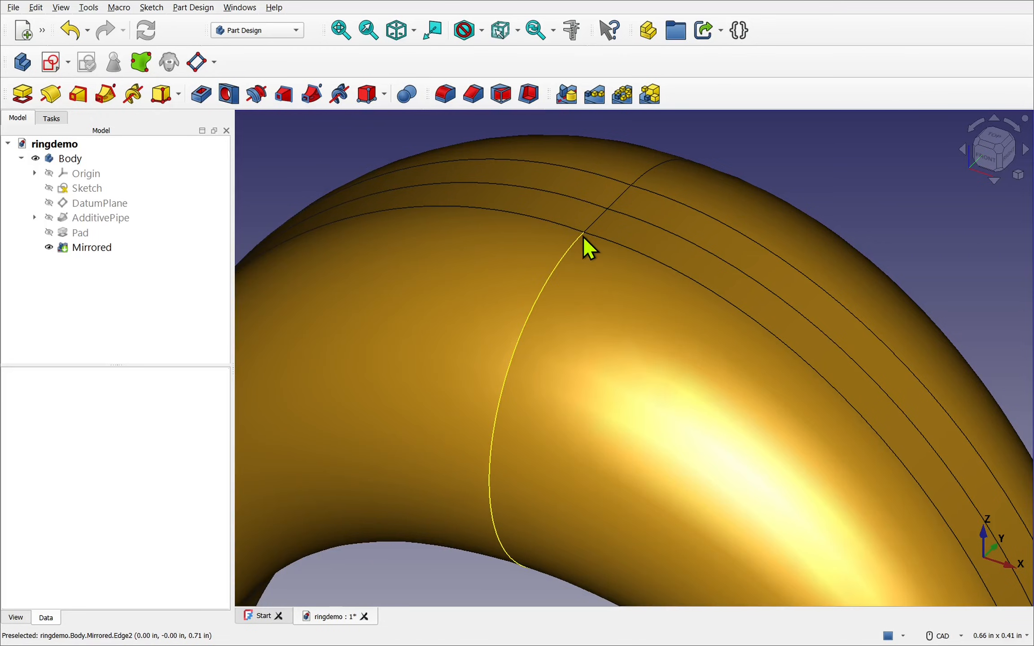
mouse_move(593, 251)
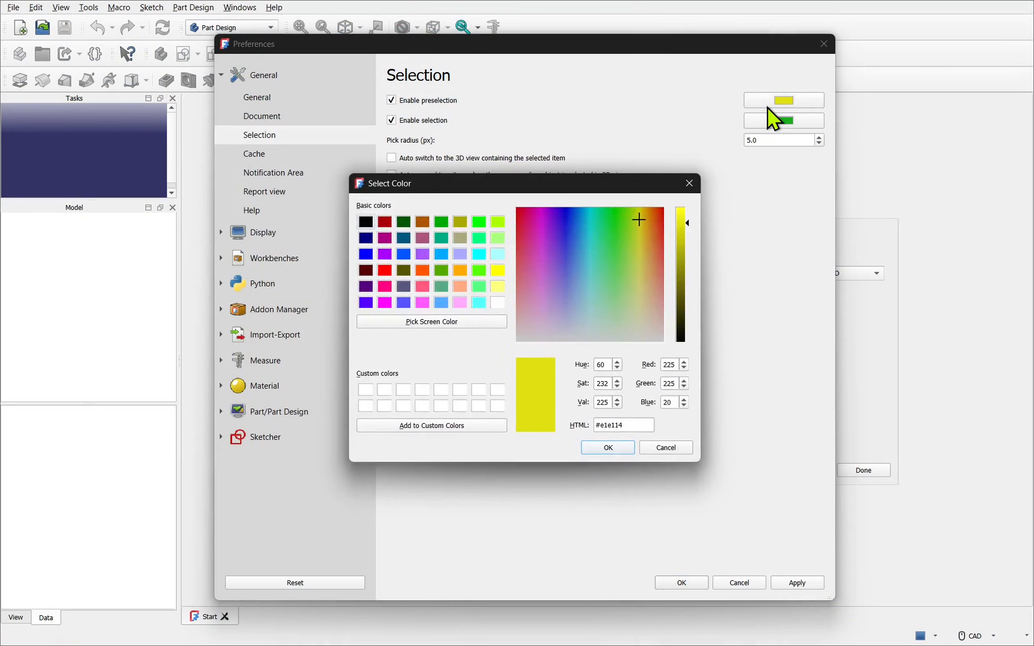
mouse_move(649, 302)
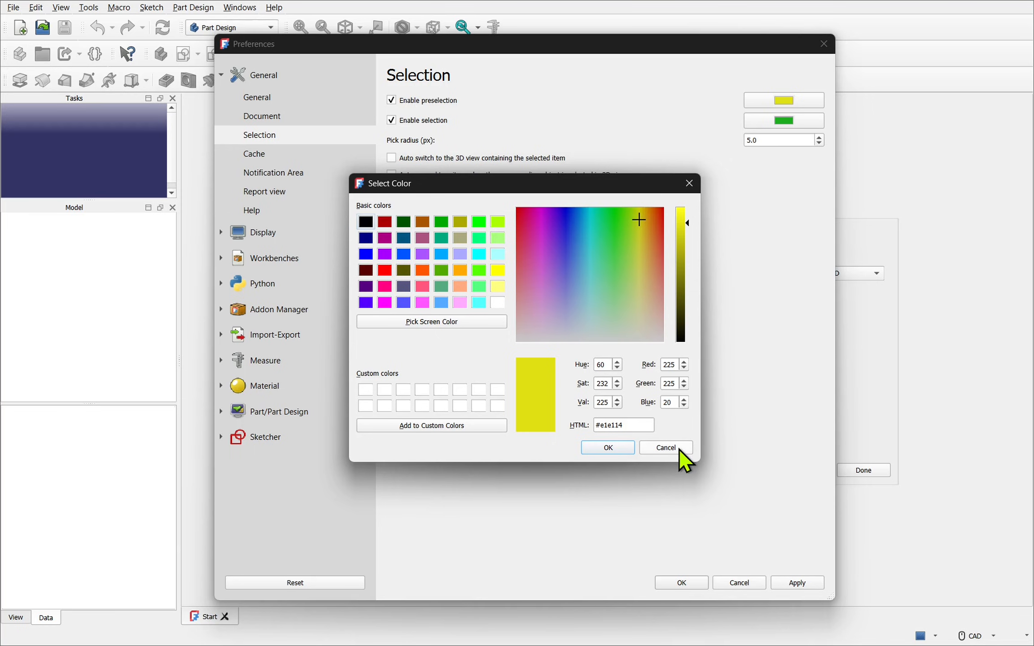
click(665, 447)
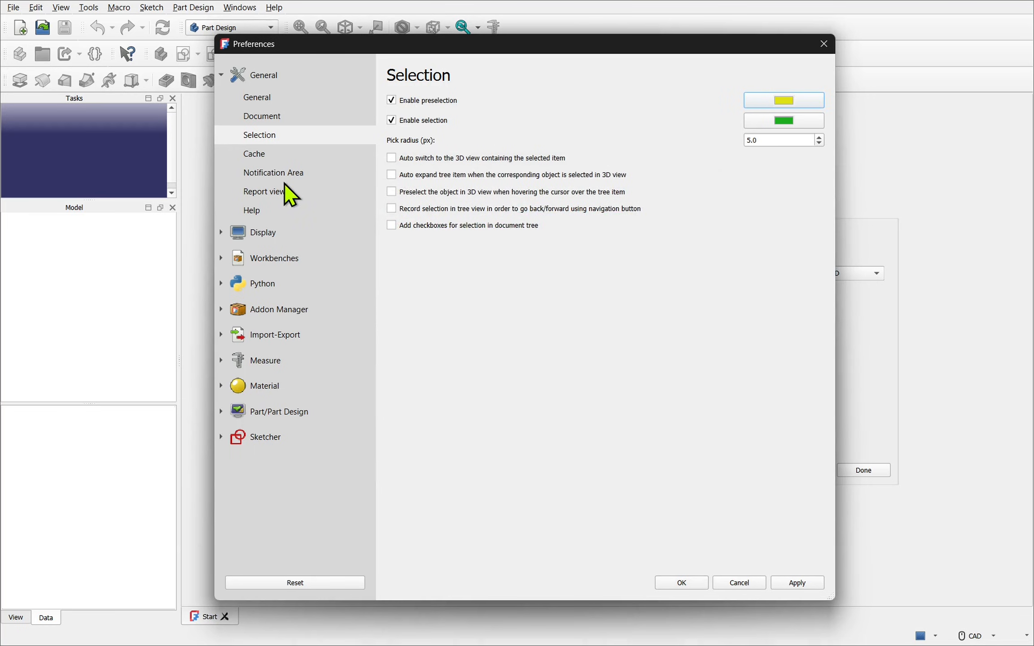
Show the Notification Area preferences with 20s duration and 1000 message limit.
click(273, 172)
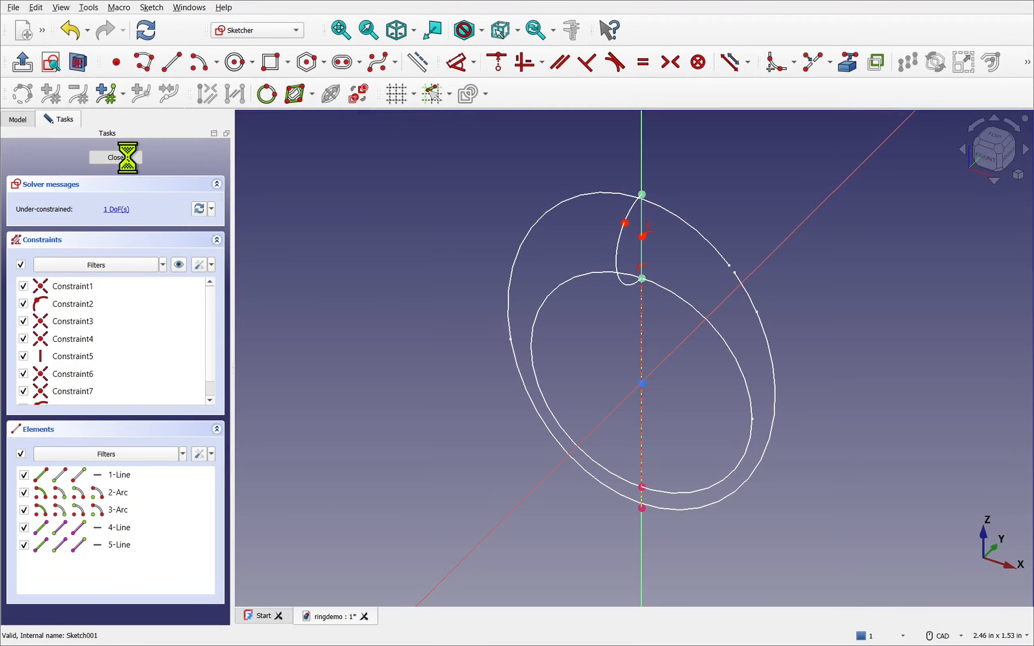
click(116, 157)
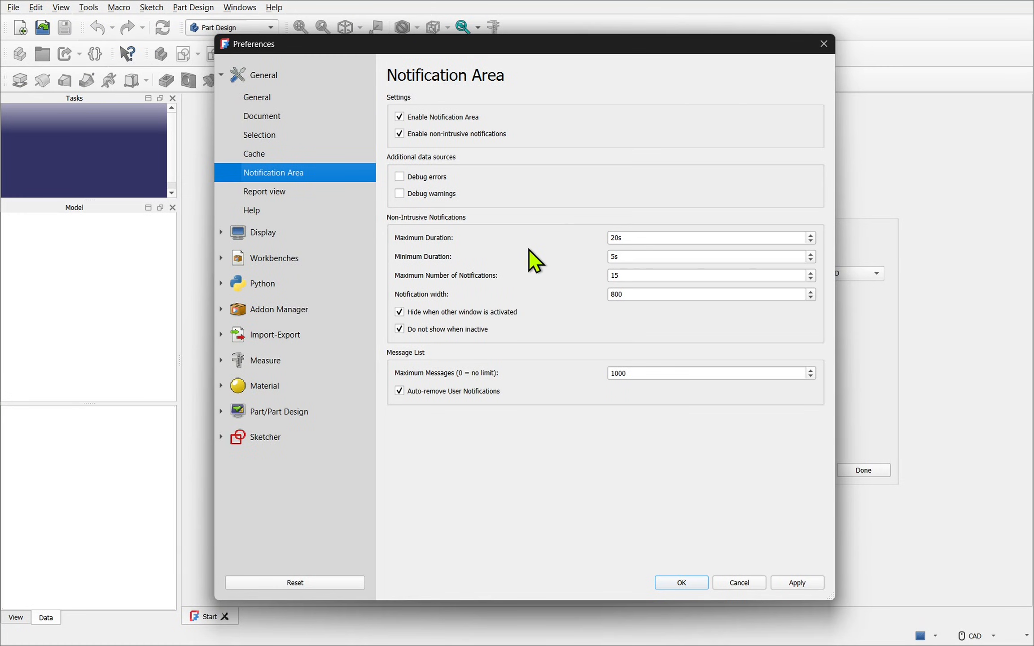
mouse_move(494, 294)
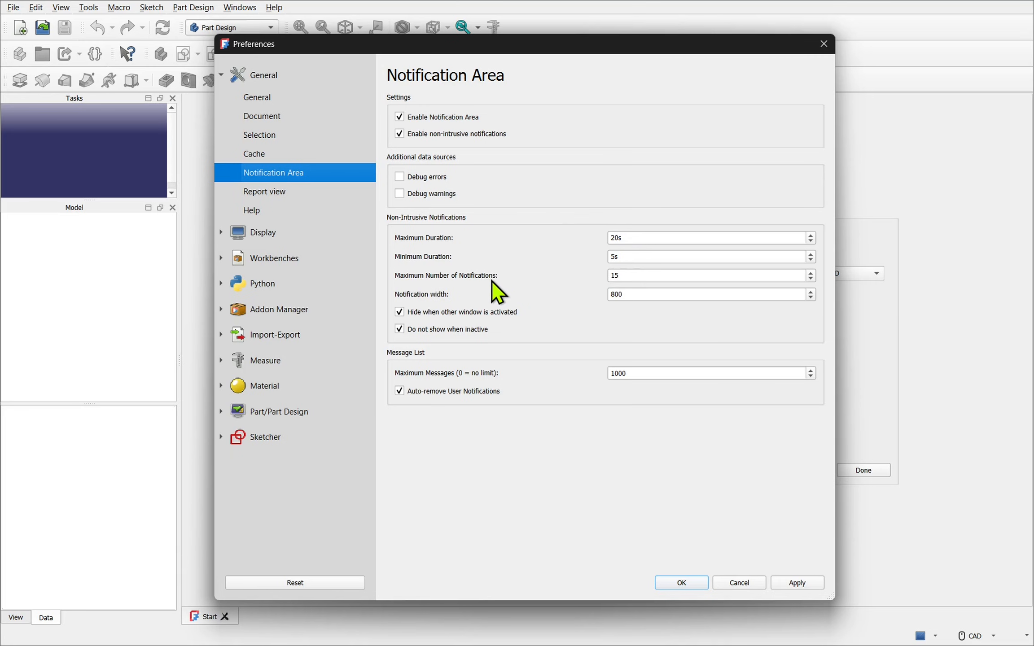
mouse_move(528, 288)
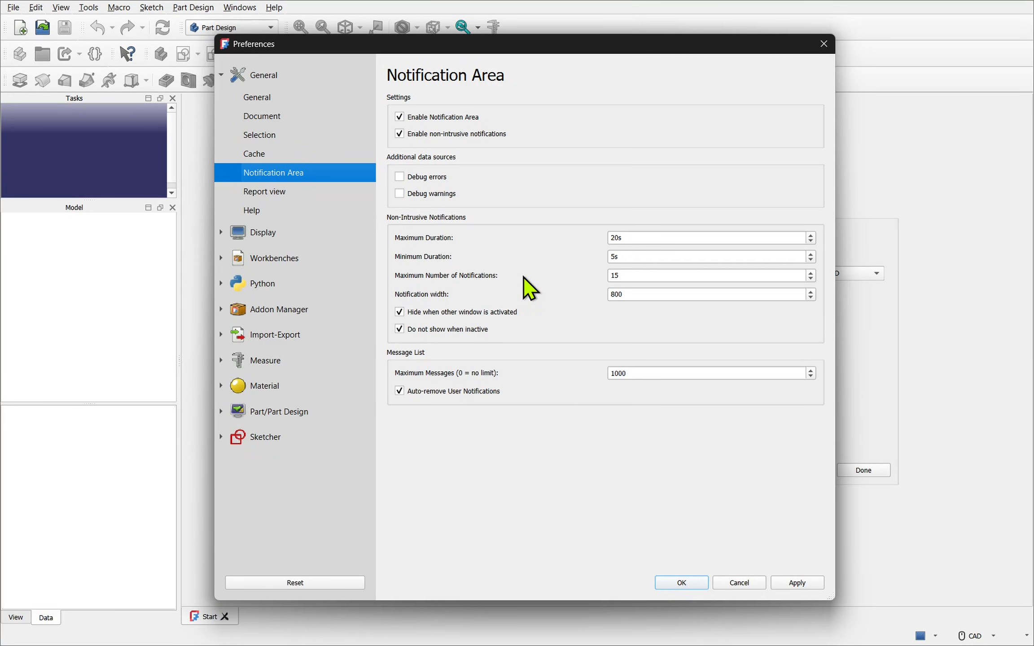
click(680, 582)
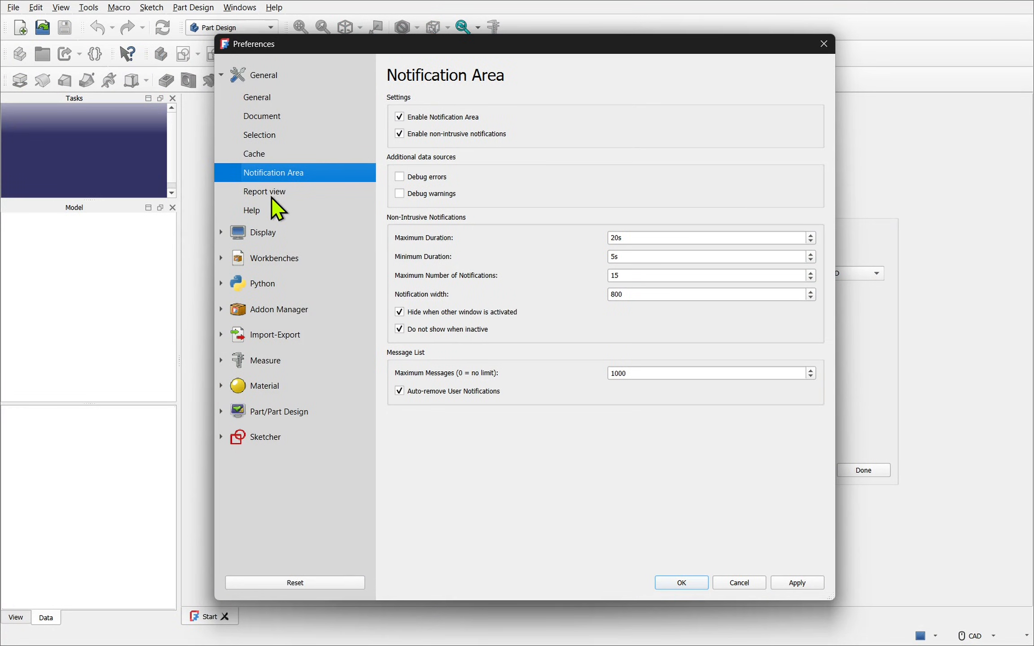
Uncheck 'Show report view on error' in the Report view preferences.
click(265, 191)
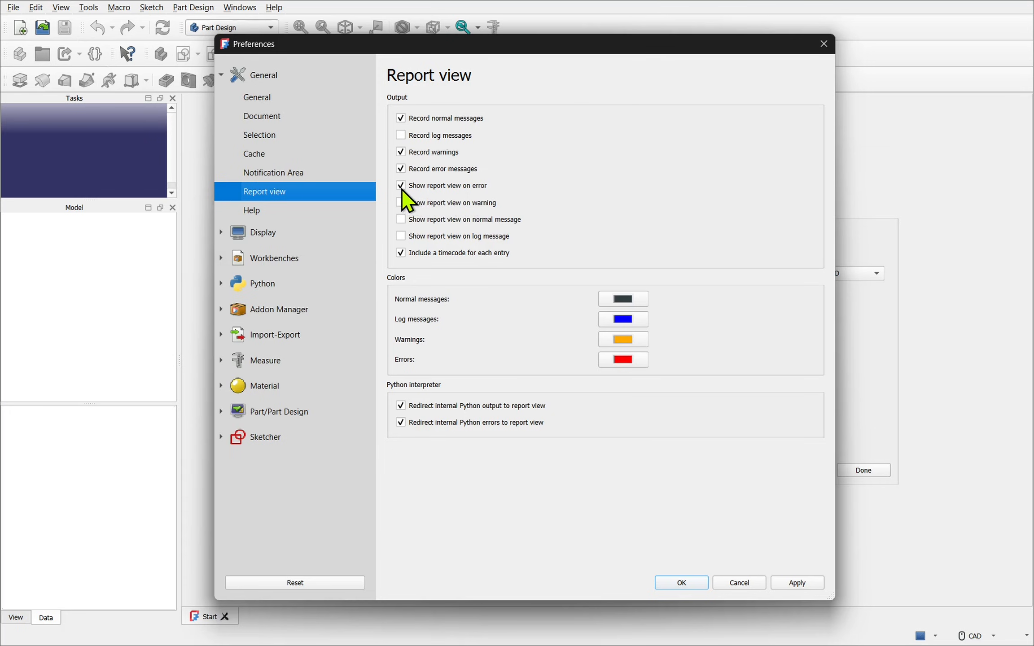
click(401, 185)
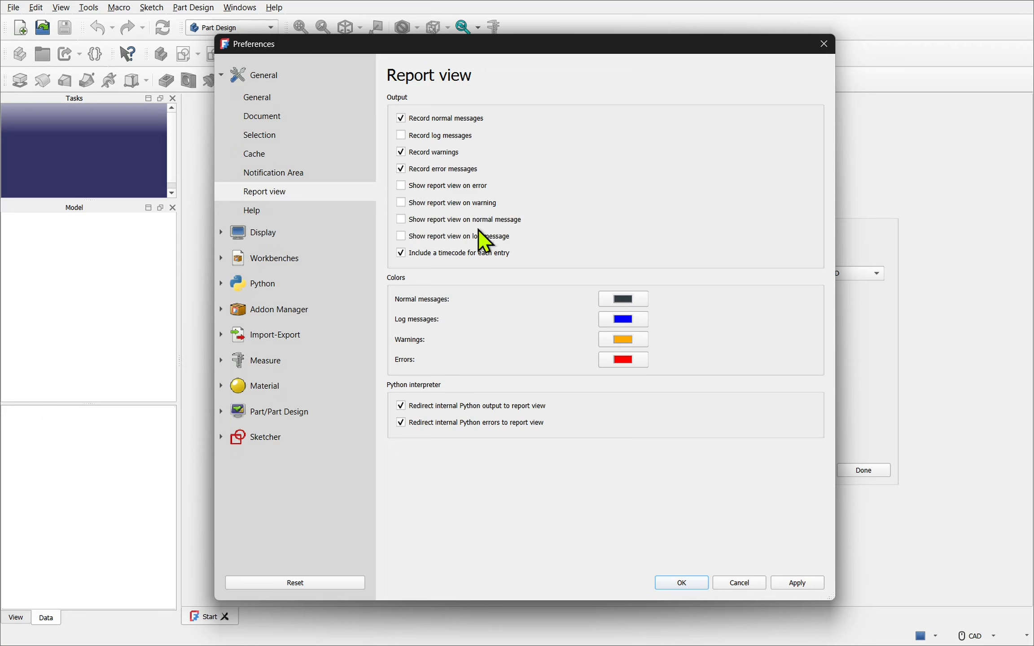
mouse_move(459, 244)
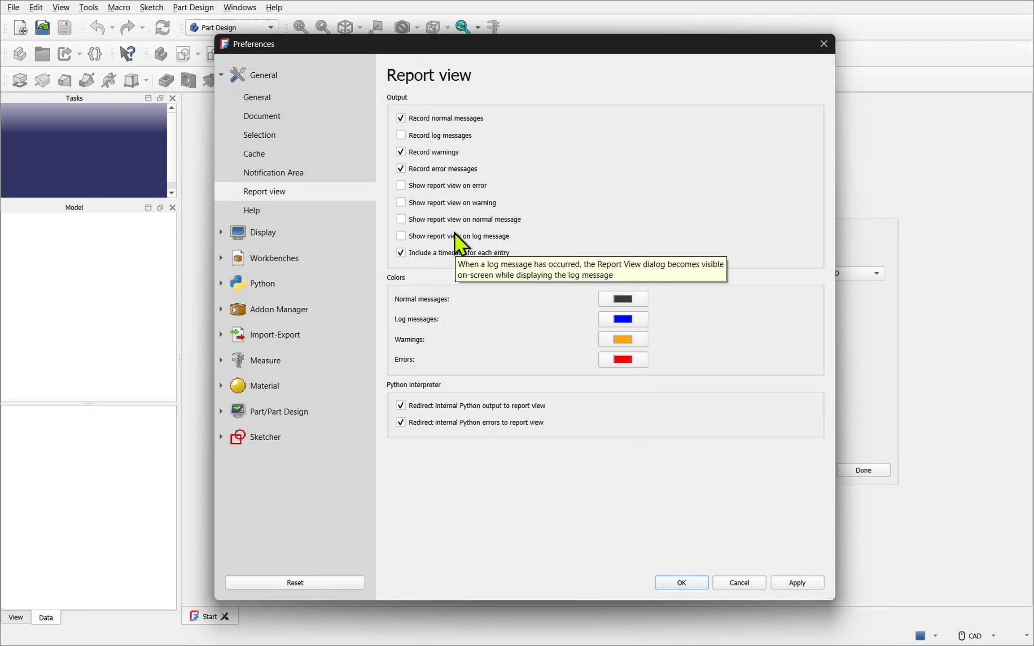
click(680, 582)
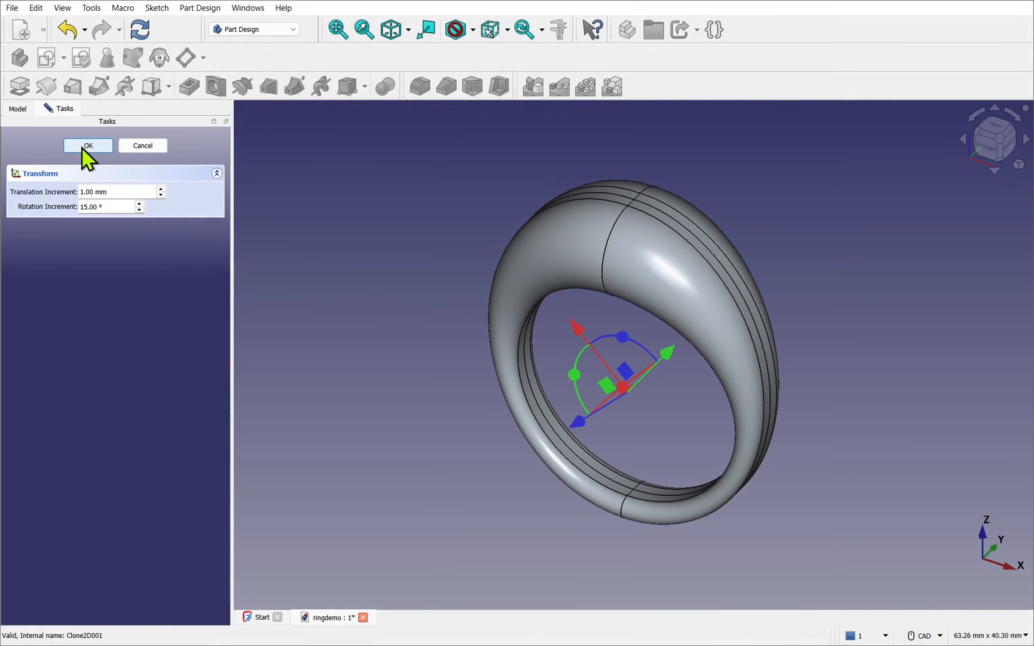
click(88, 145)
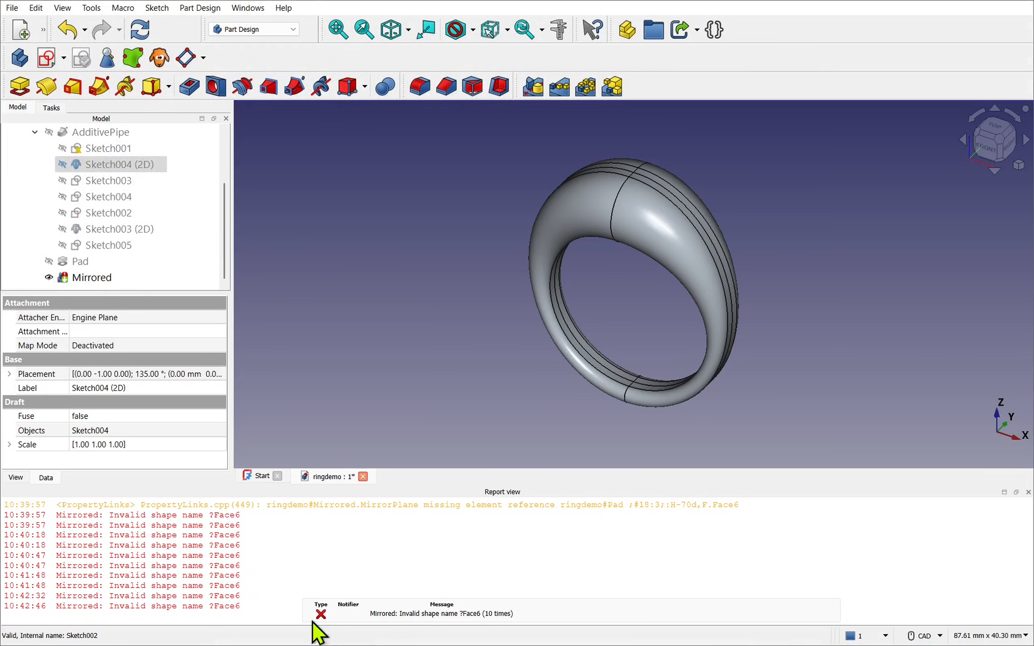
mouse_move(669, 623)
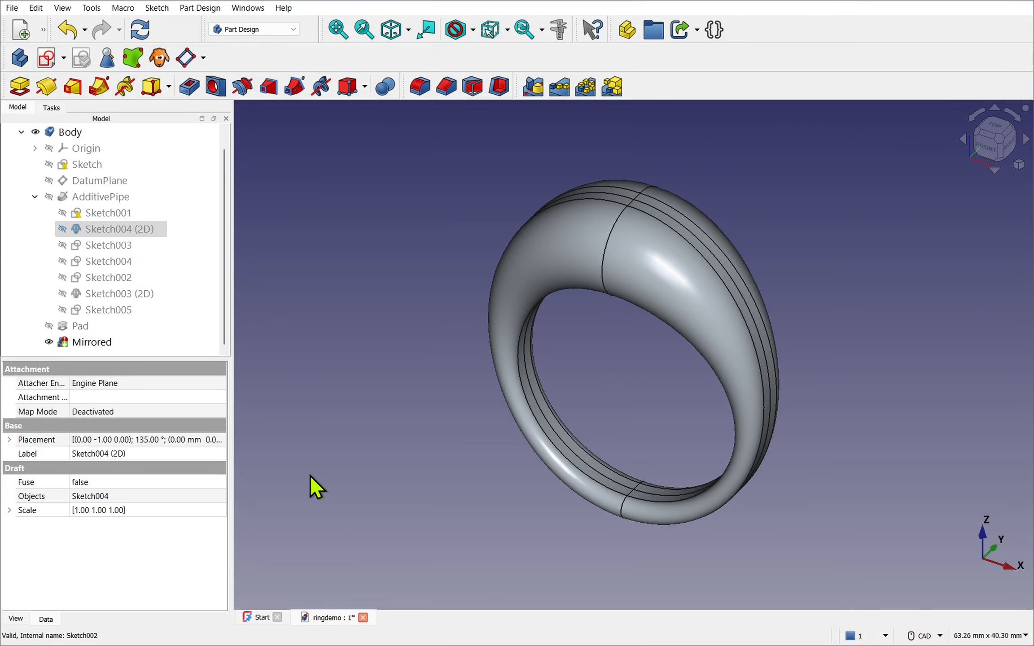
click(62, 7)
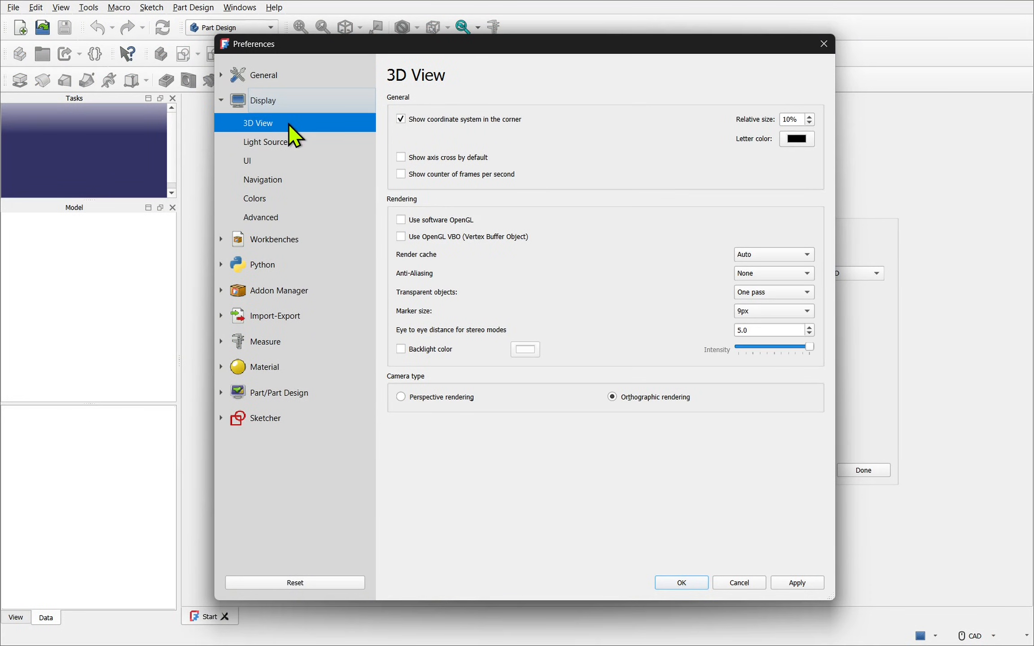
mouse_move(435, 139)
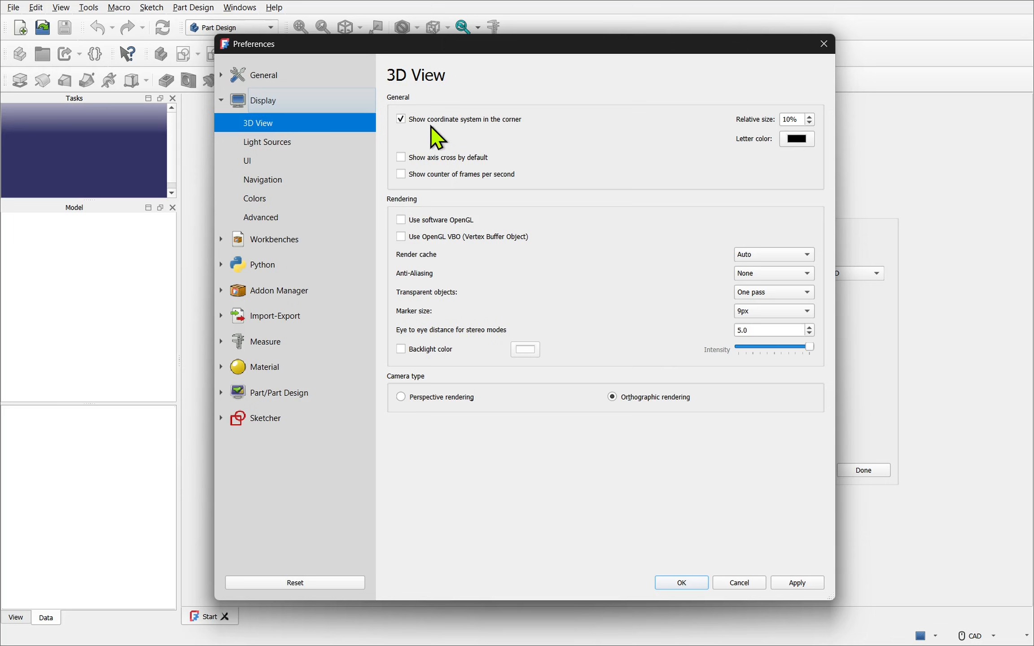
Set the corner coordinate system relative size to 20%.
click(680, 582)
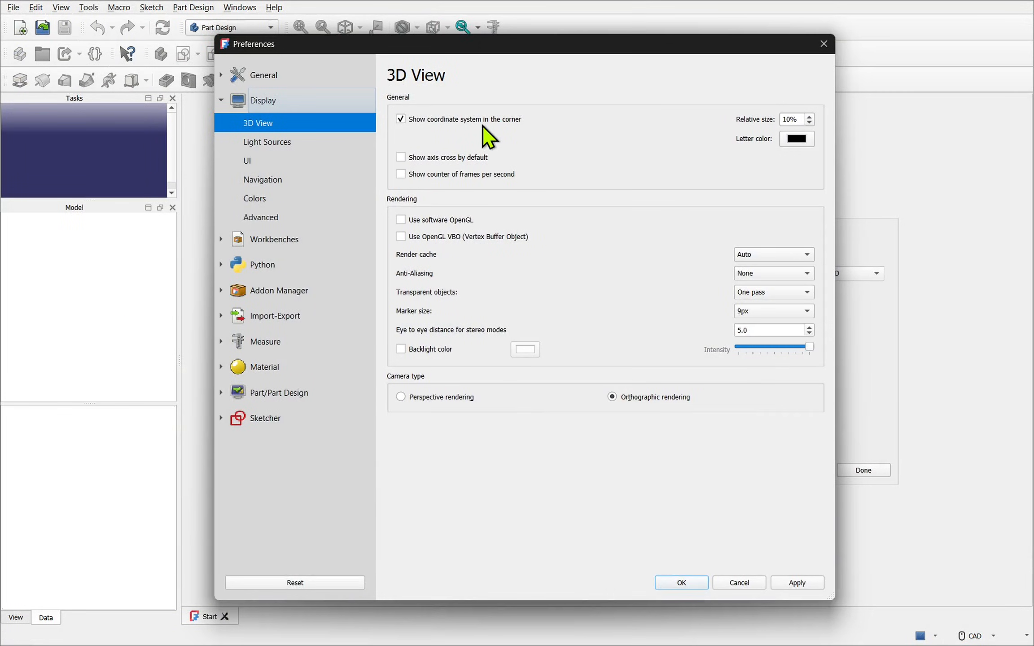
mouse_move(778, 116)
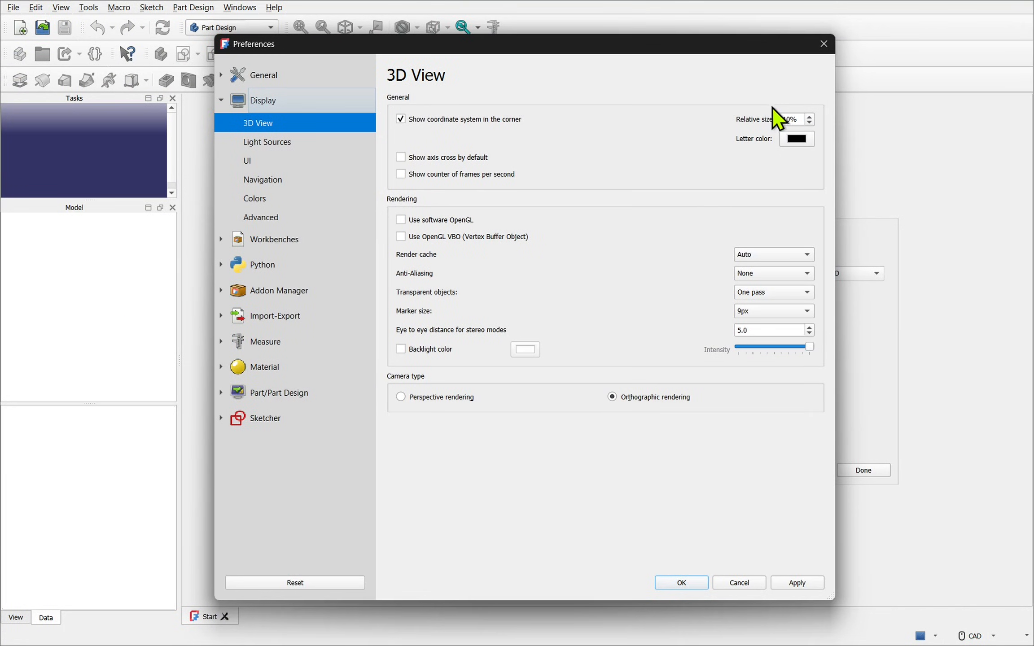
click(792, 119)
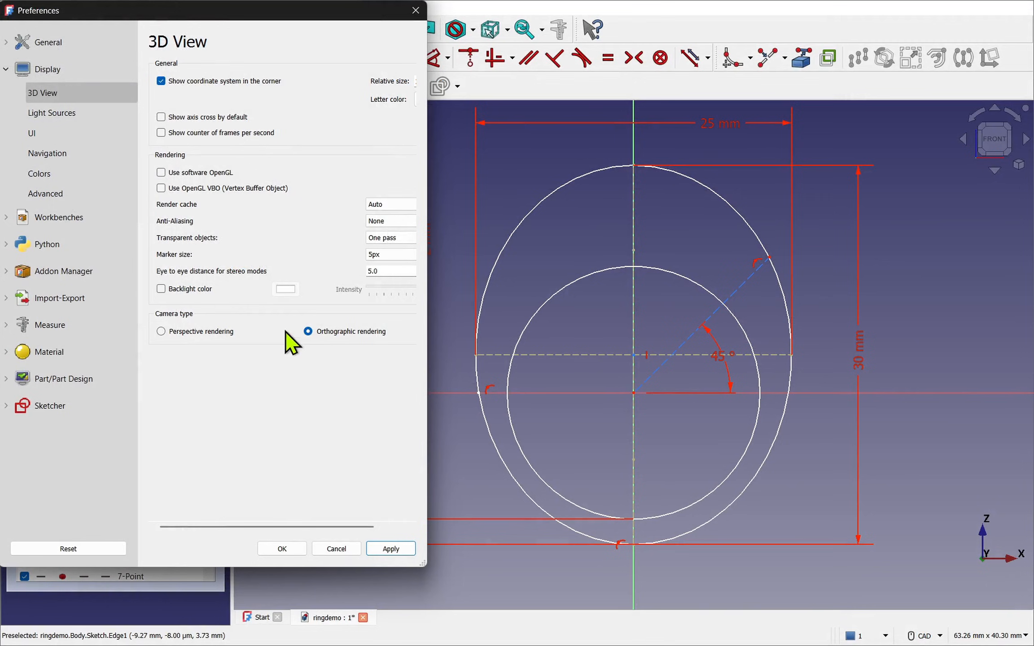
Set the 3D view marker size to 15px.
click(389, 254)
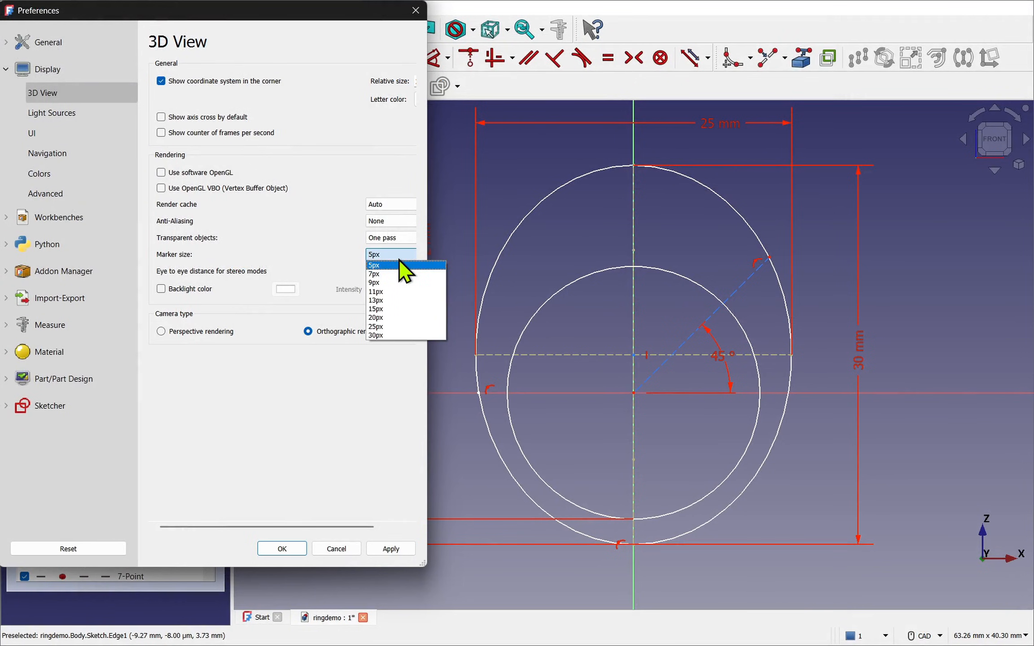
click(374, 308)
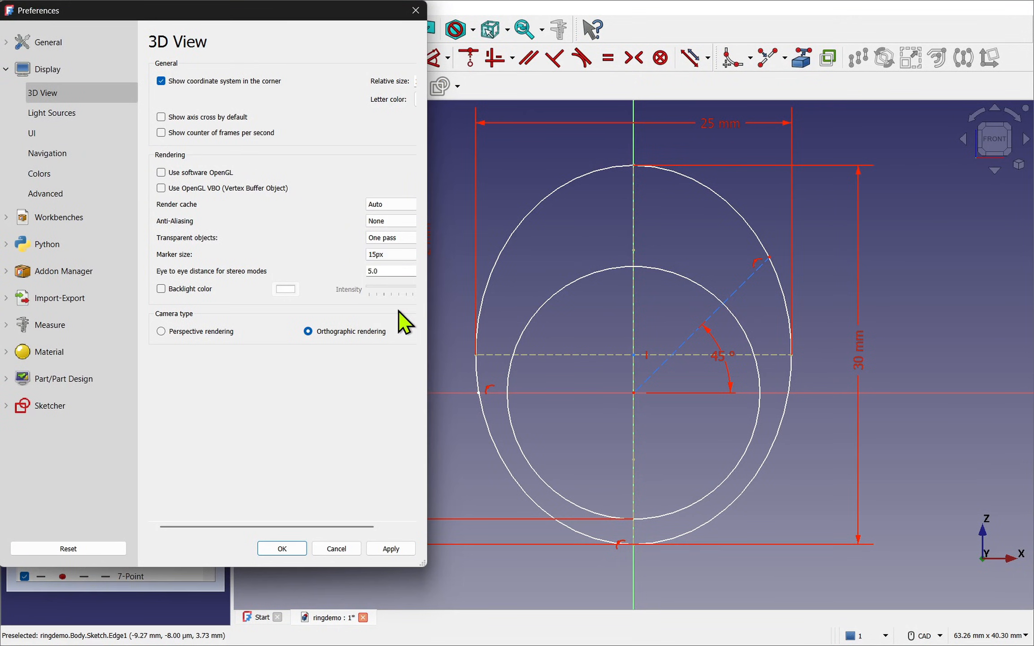
click(391, 548)
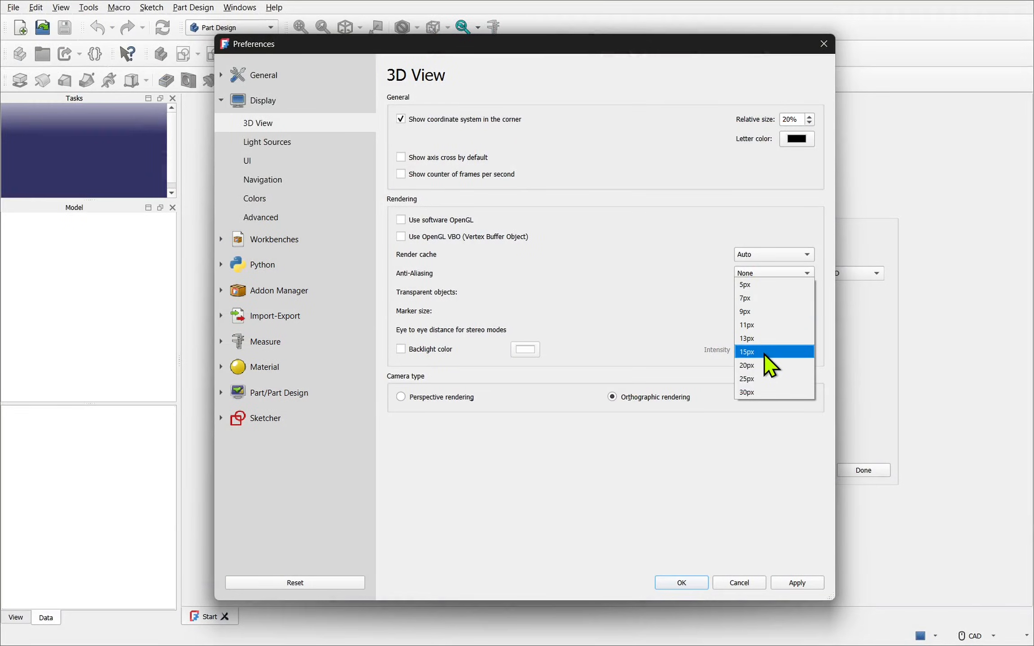
click(746, 352)
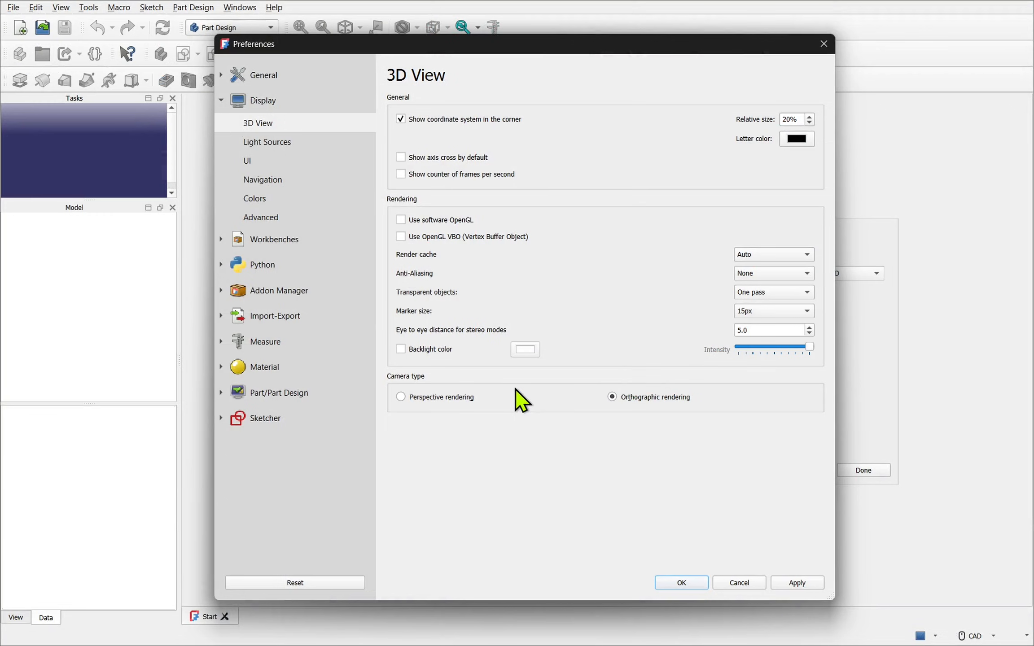
mouse_move(603, 419)
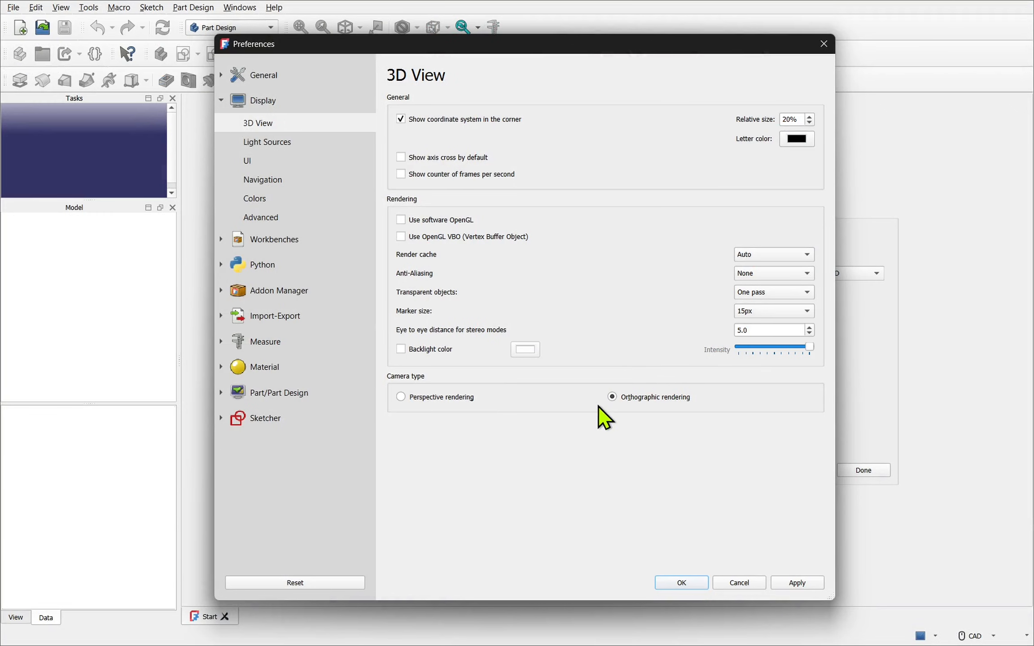
mouse_move(264, 418)
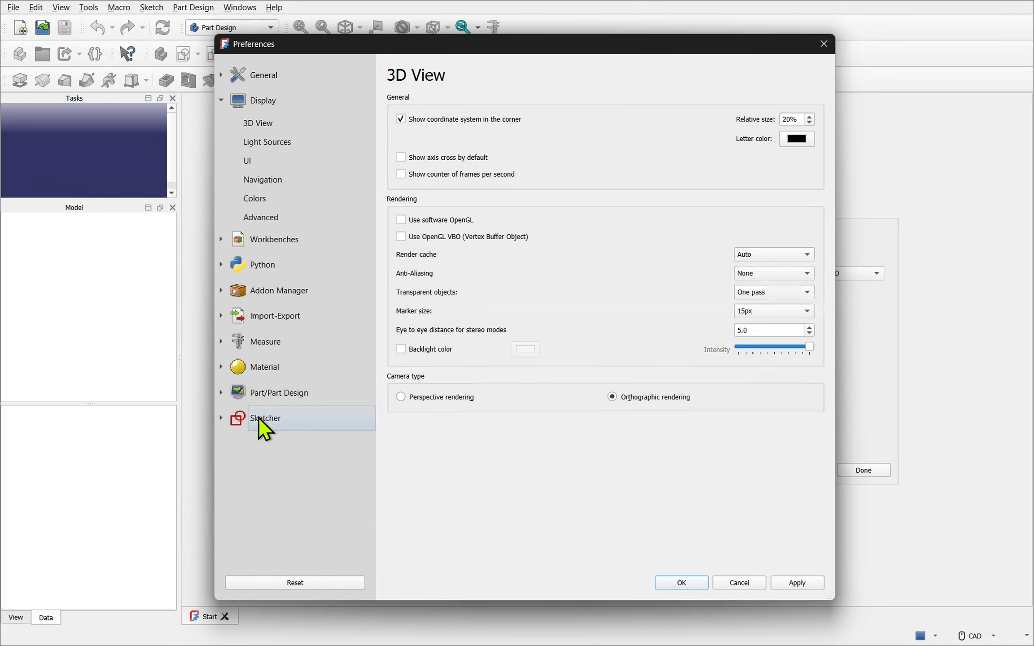
click(264, 418)
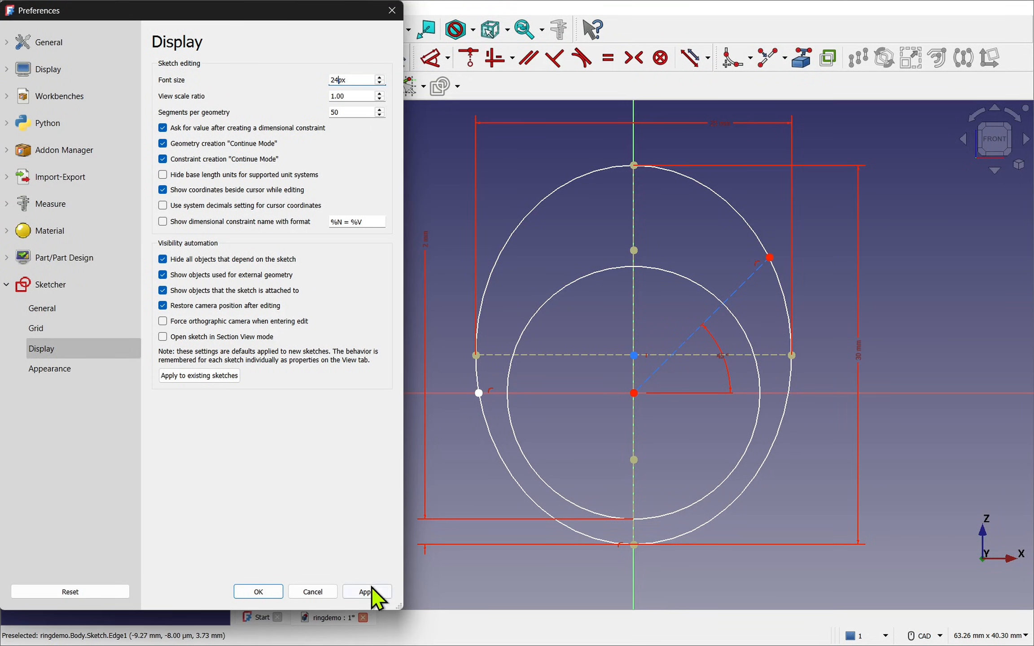
Apply the 24px sketcher font size.
click(366, 591)
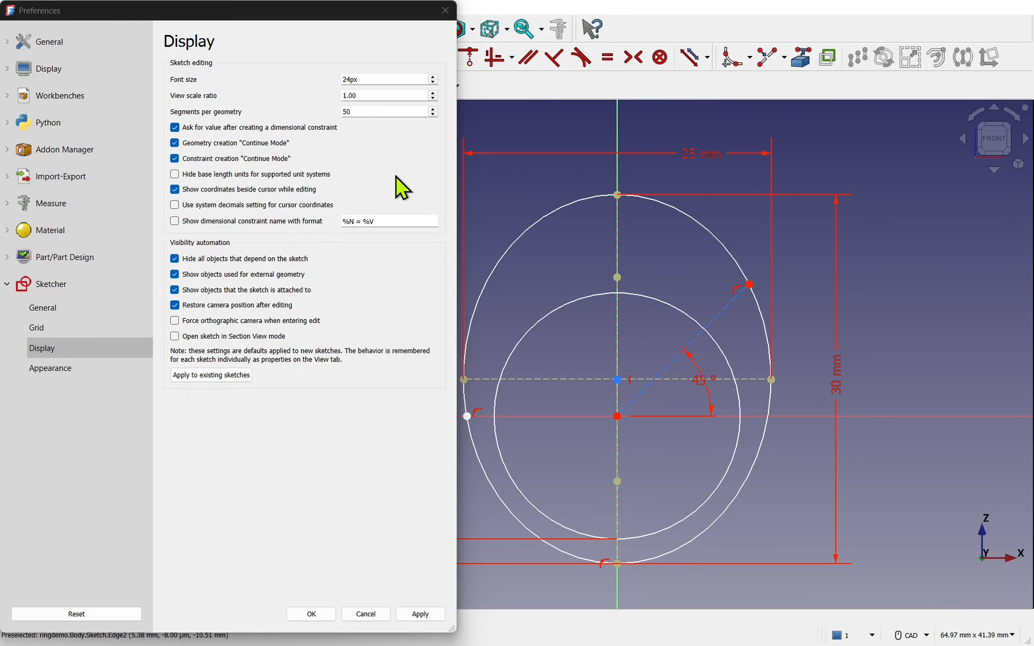
mouse_move(389, 168)
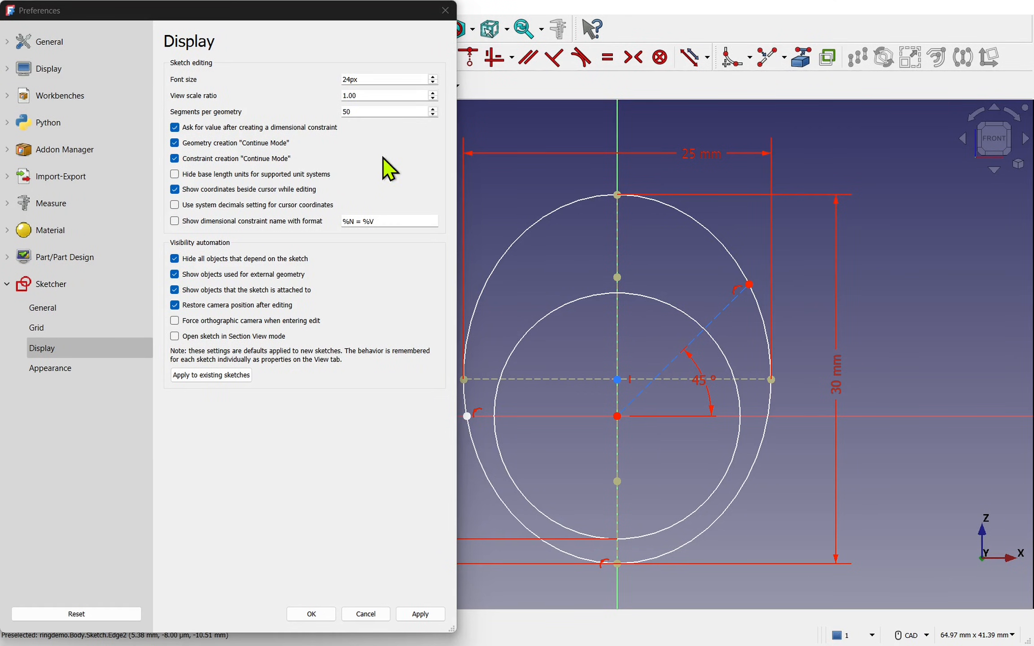
mouse_move(309, 112)
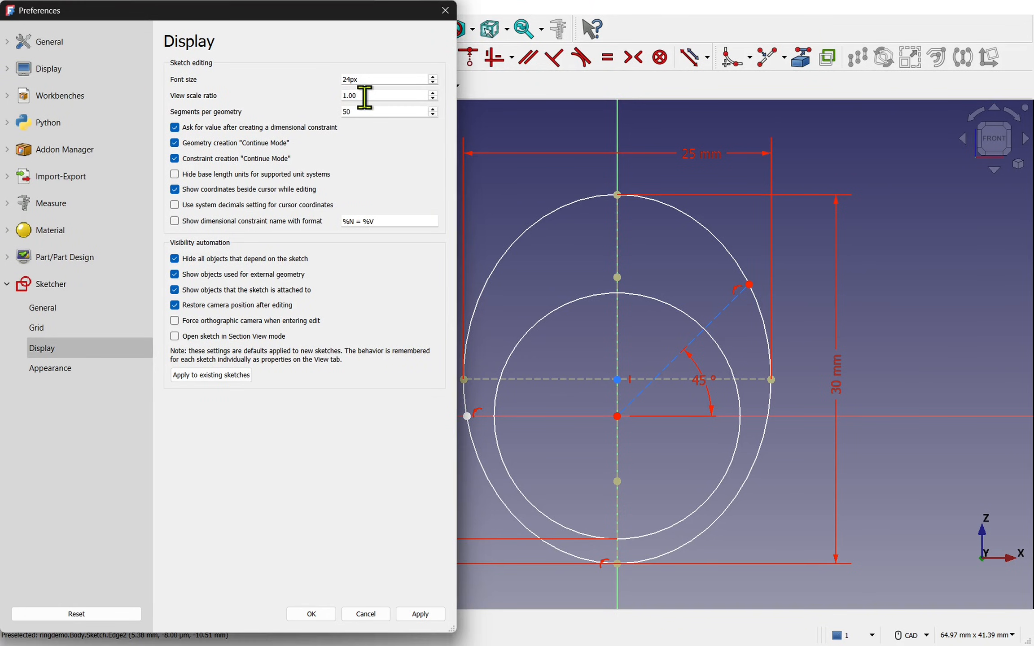
Try view scale ratios of 2 and 0.5, then settle on 1.00.
text(2)
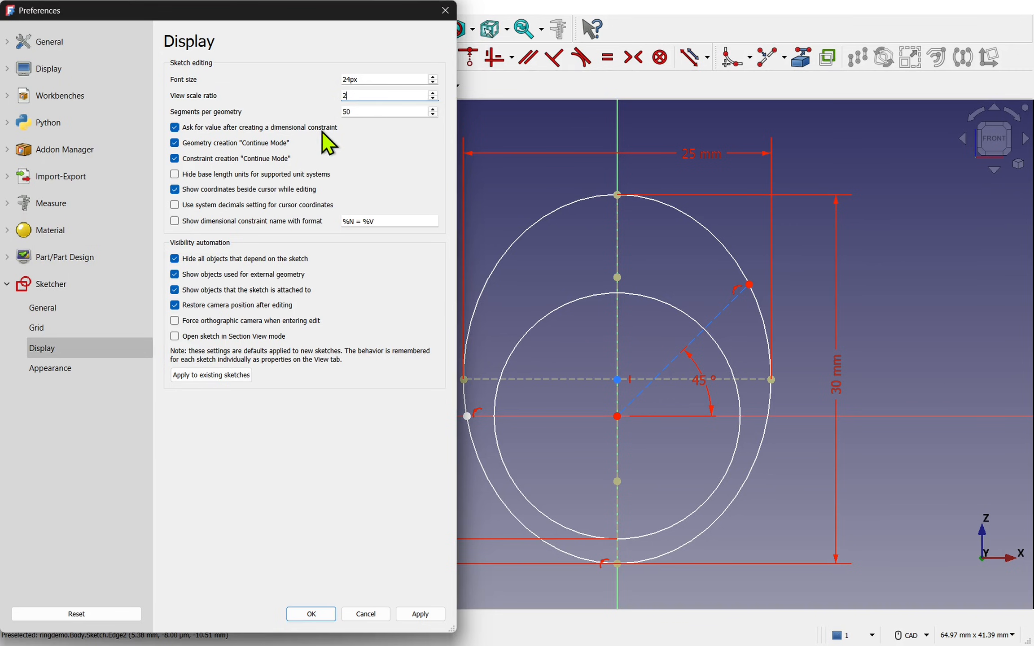
click(419, 614)
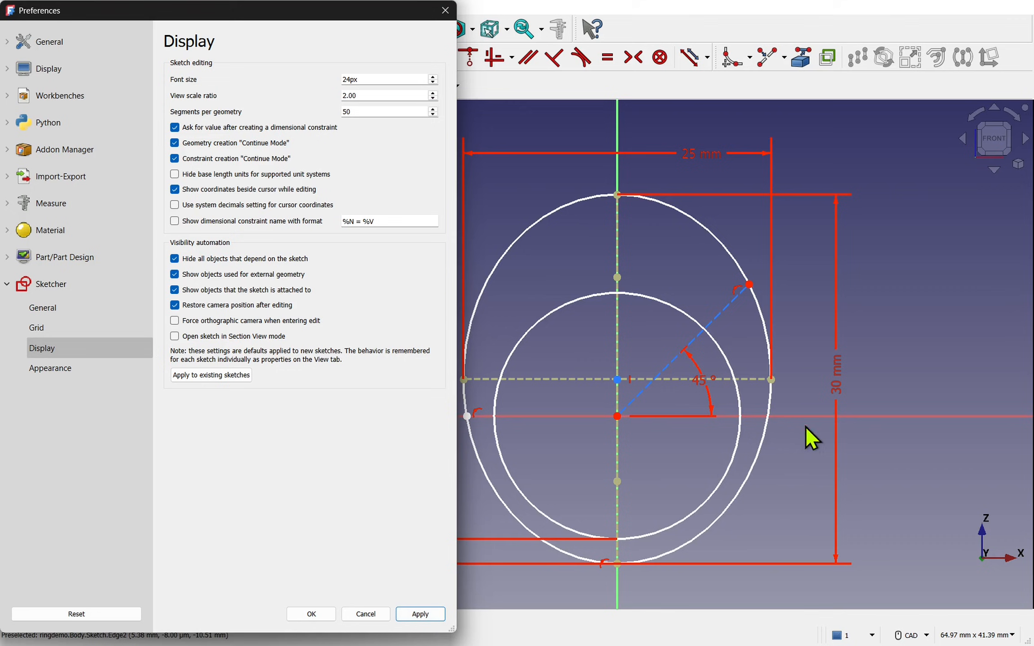
mouse_move(681, 262)
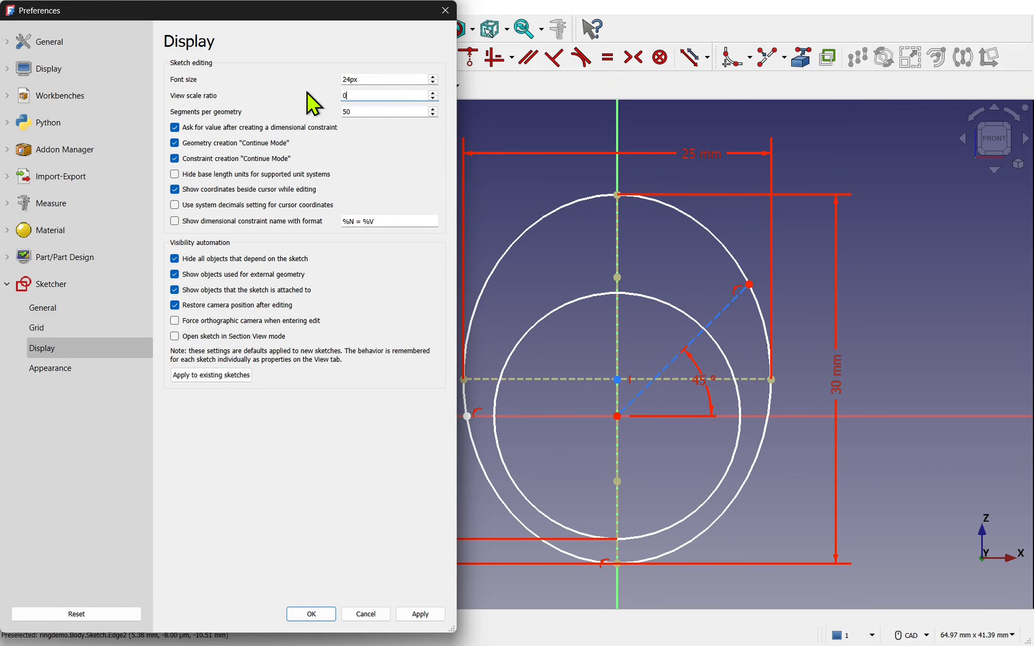
text(0.5)
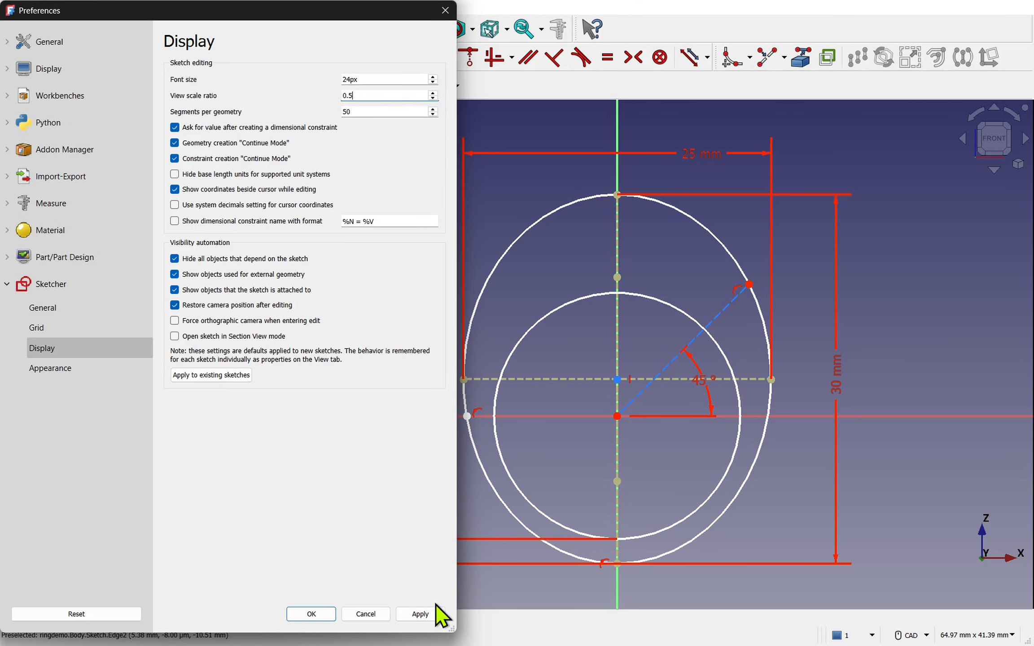
click(419, 614)
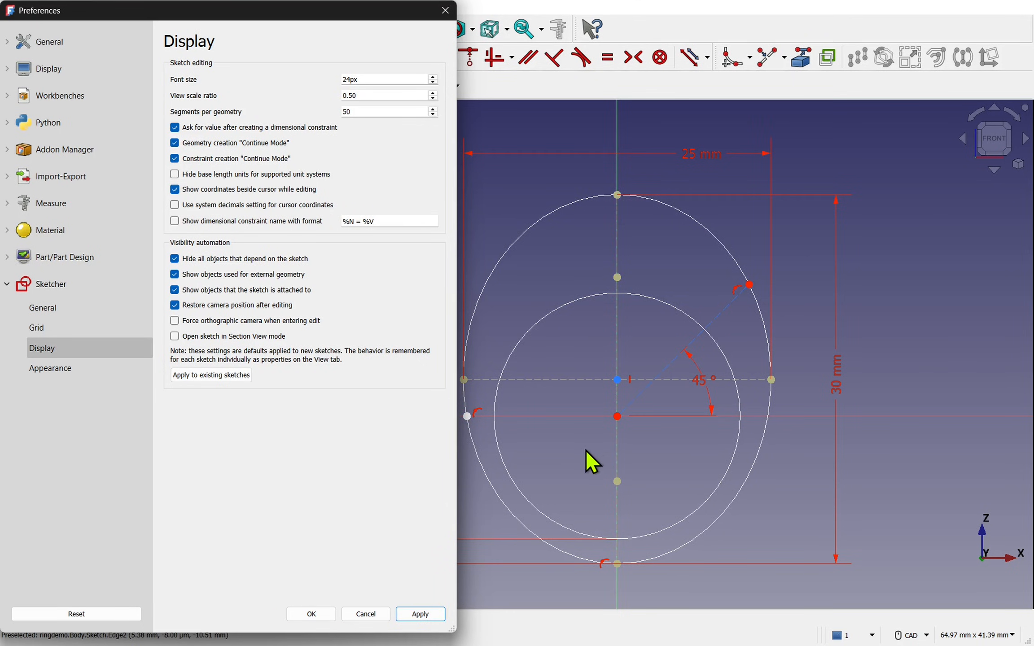
mouse_move(474, 171)
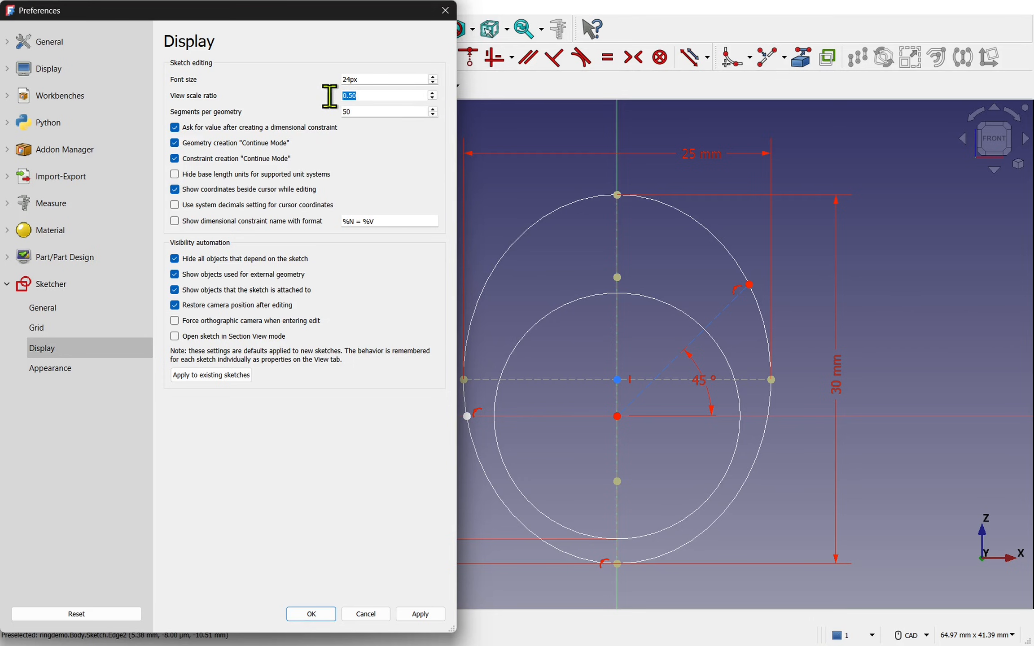
text(1)
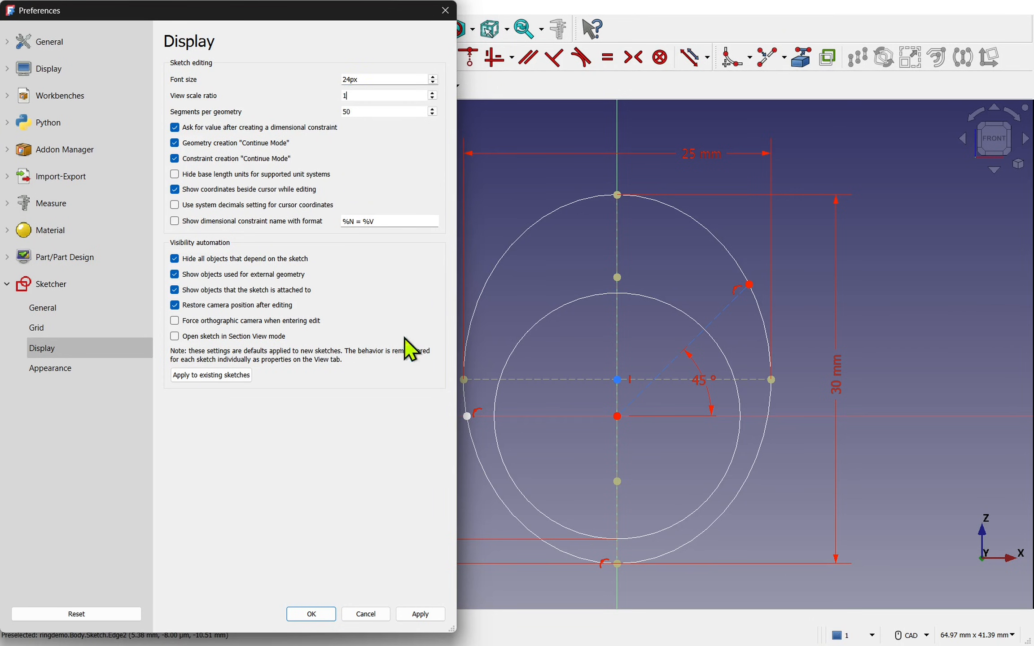
click(419, 613)
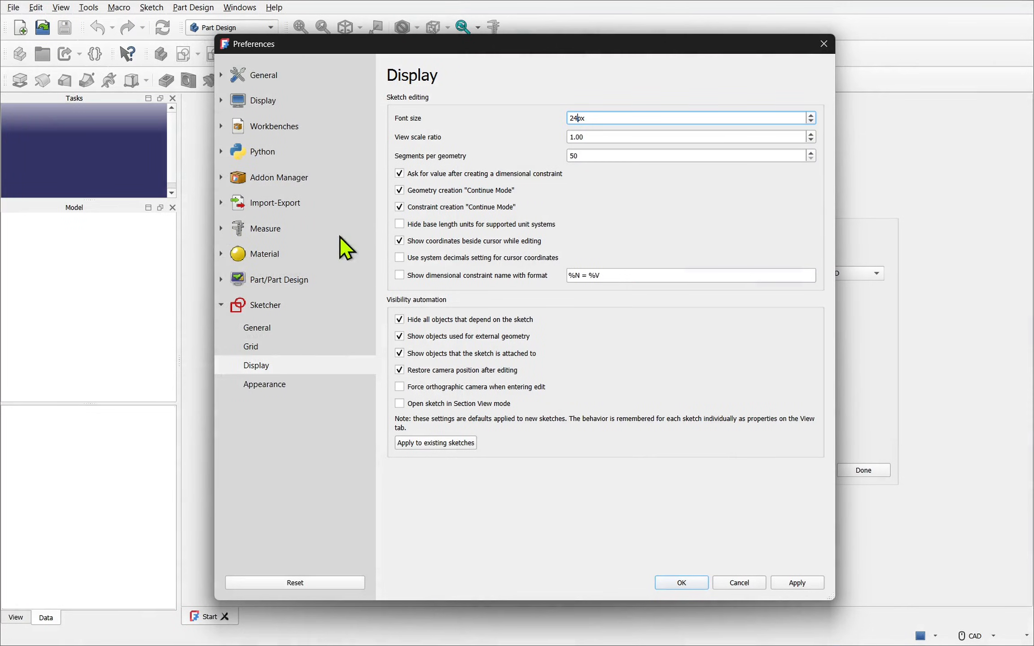
mouse_move(224, 297)
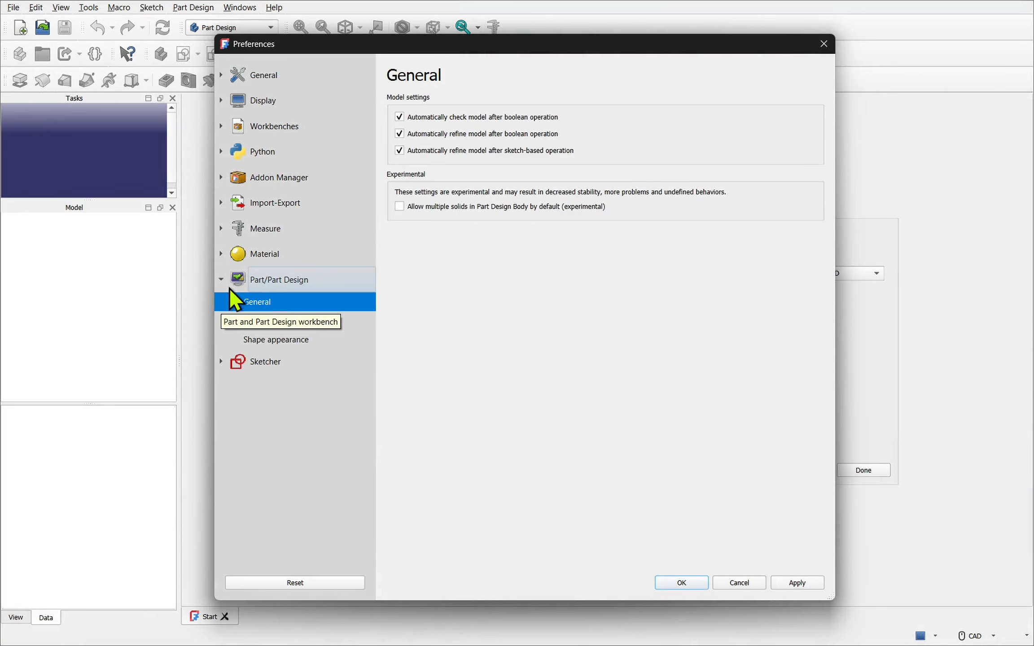
Reach the Part/Part Design shape appearance page after reopening Preferences.
click(276, 340)
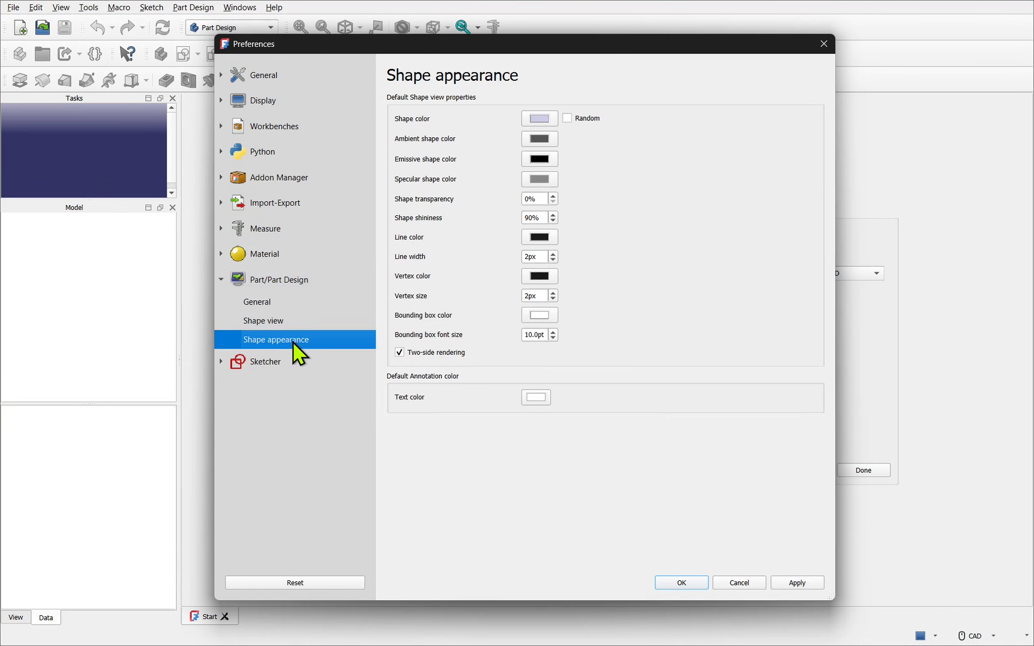
mouse_move(441, 273)
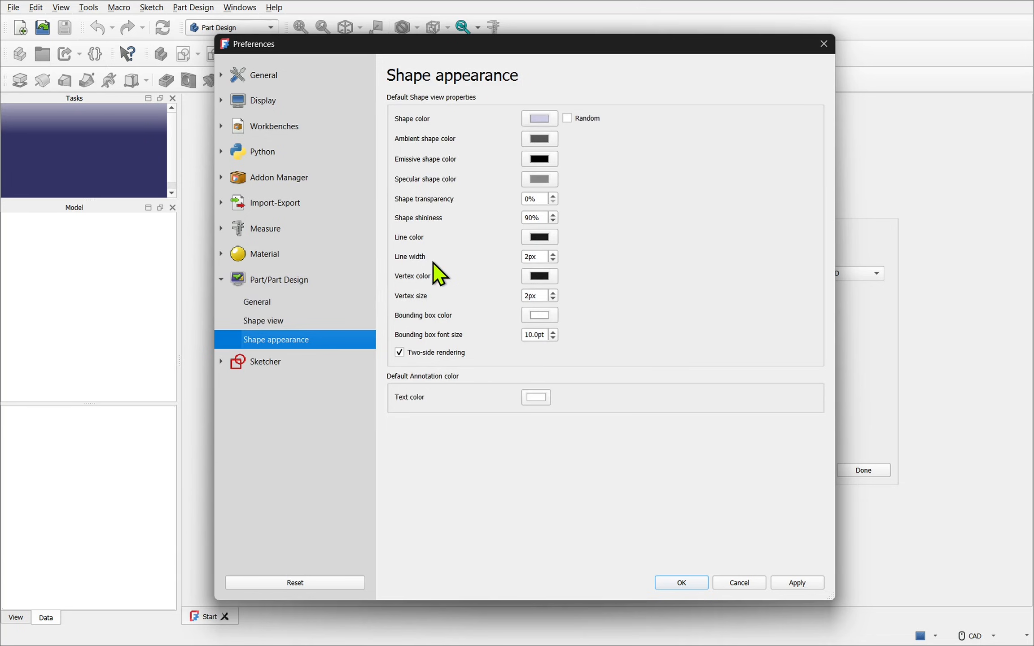
mouse_move(432, 313)
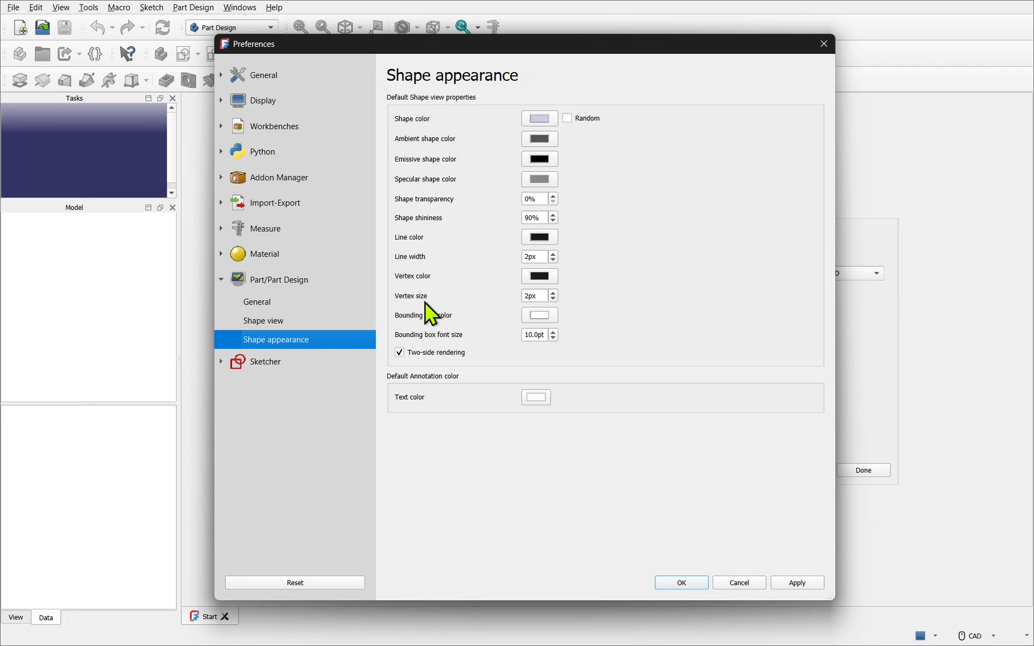
click(679, 582)
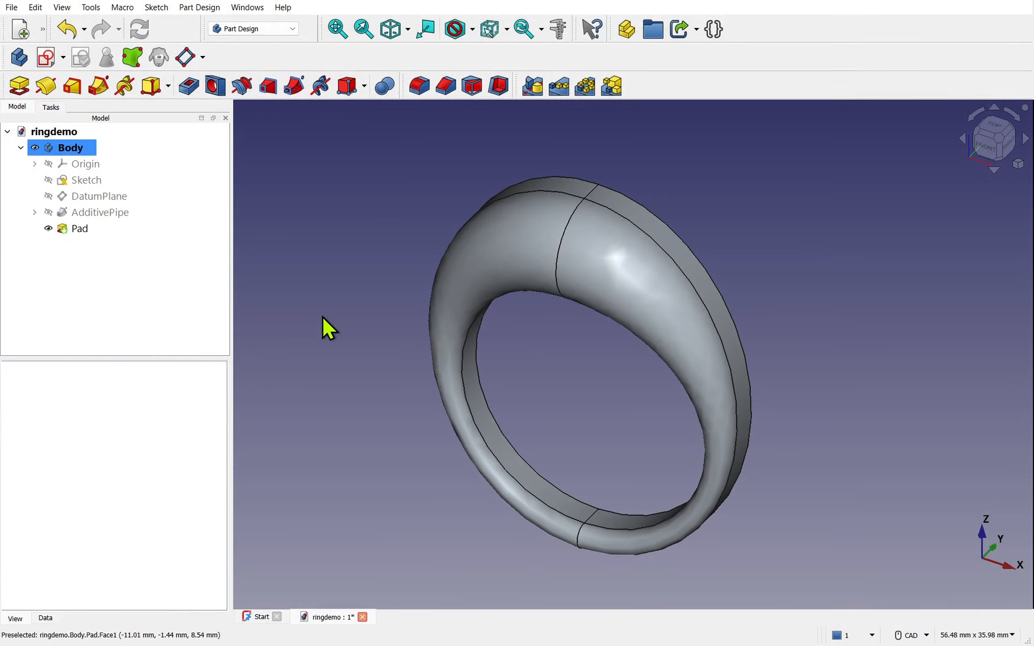
click(35, 7)
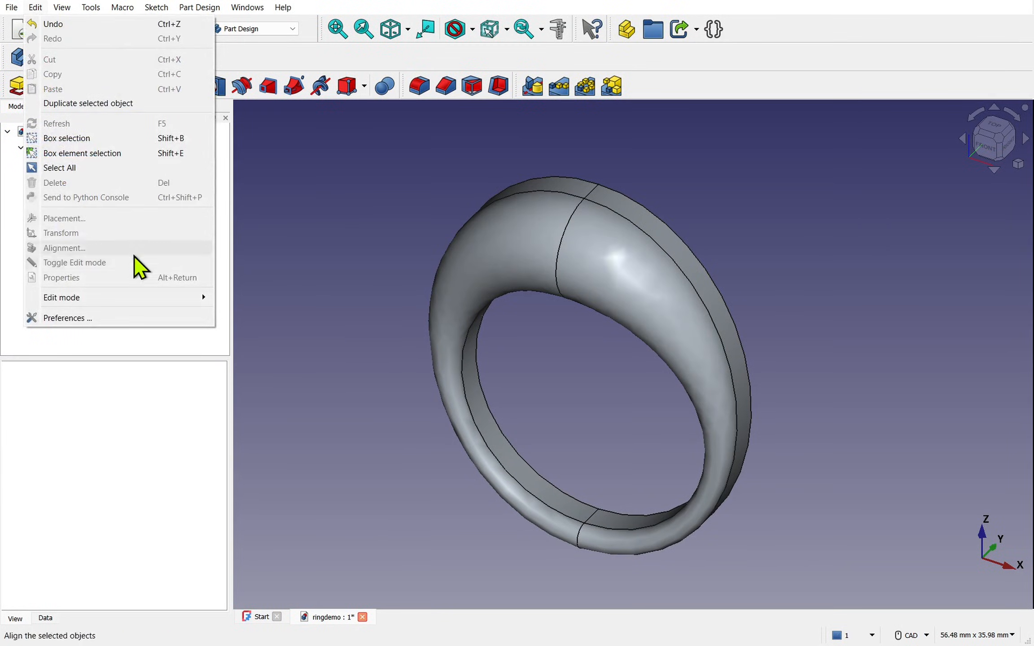
click(68, 318)
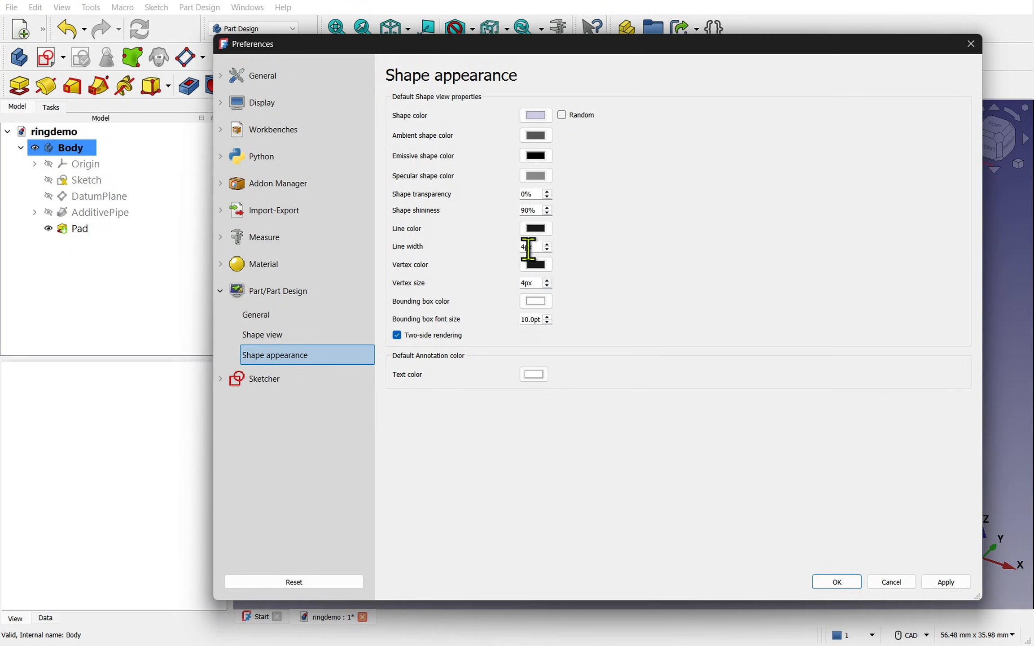
Set line width and vertex size to 8px, accept, and inspect the ring's edges.
text(8)
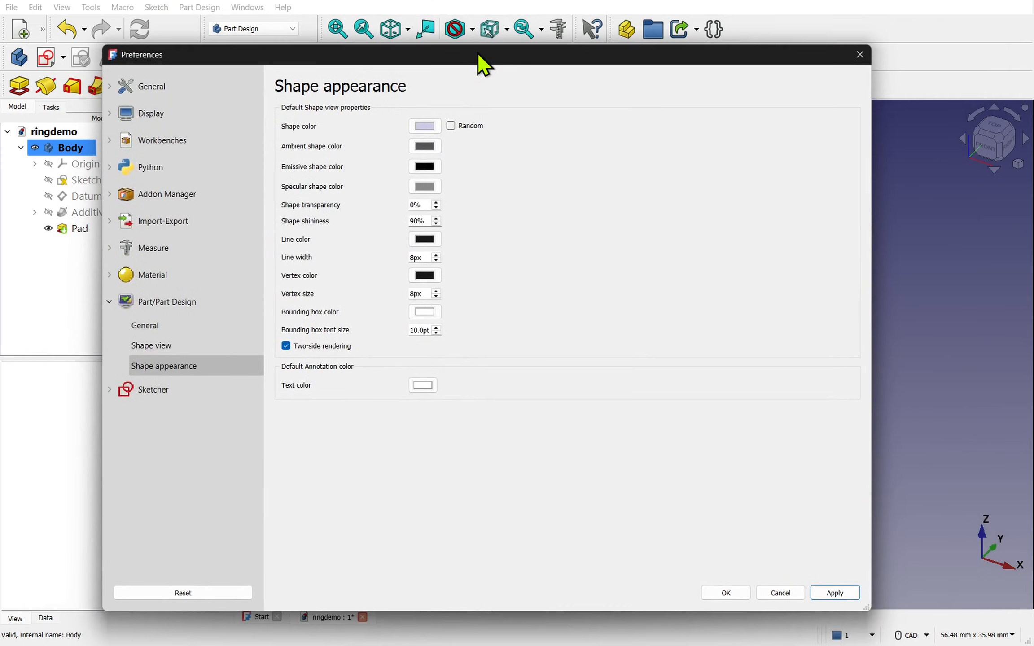
click(724, 592)
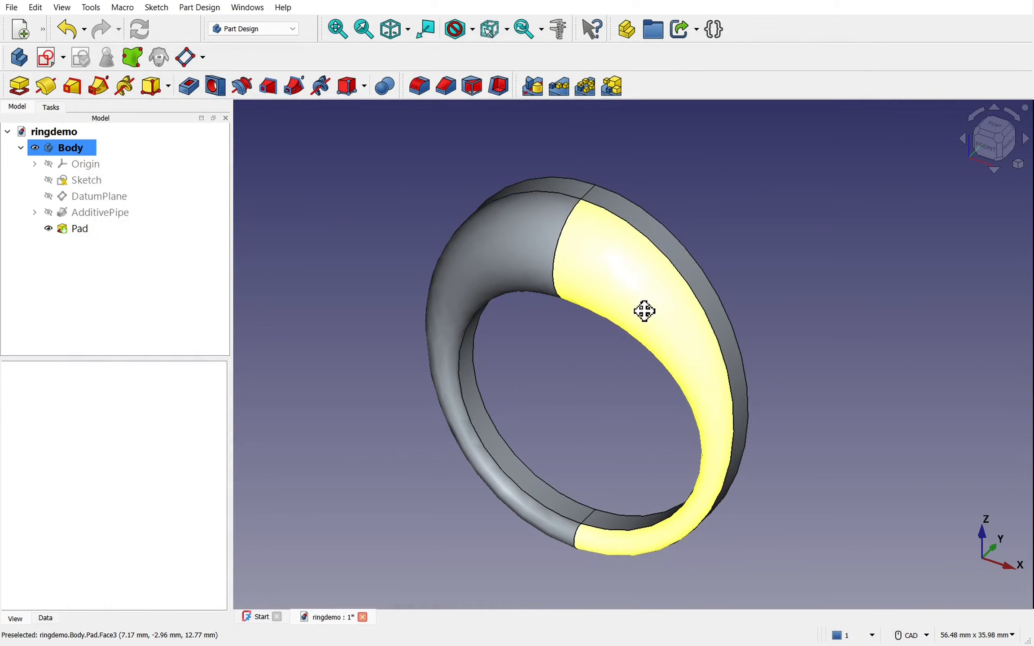
drag(643, 309, 498, 347)
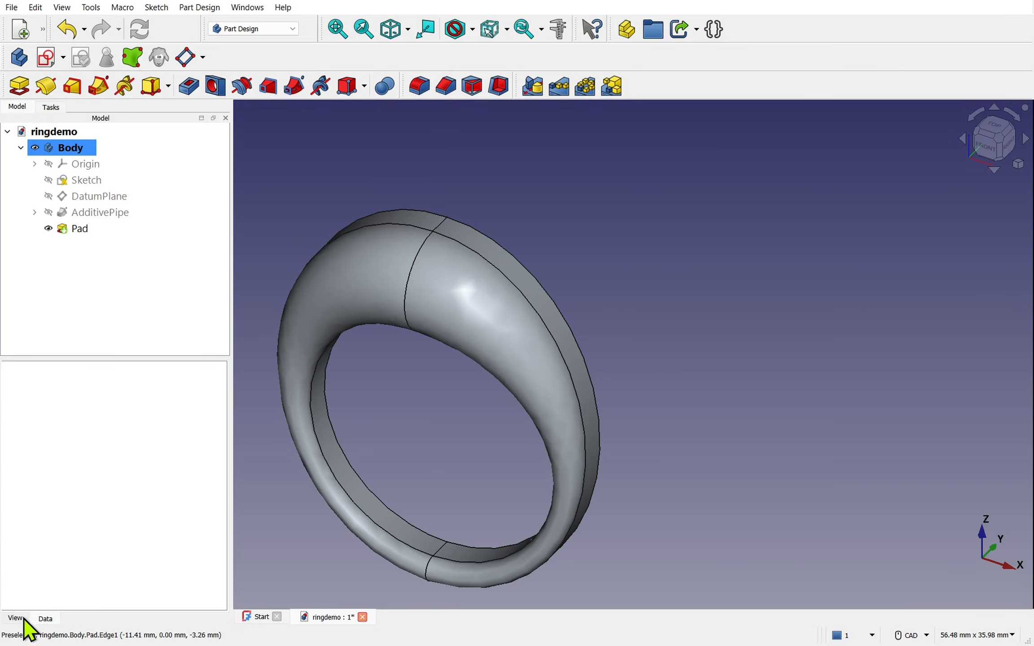
Check the Pad's 2.00 line width in its View properties, then return to Preferences.
click(70, 147)
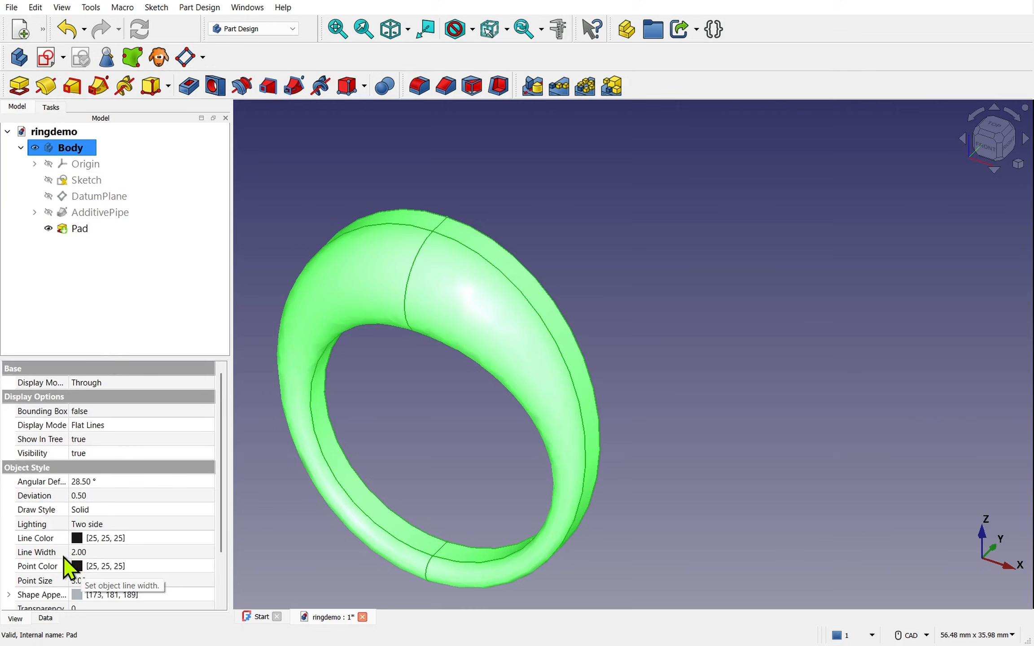
click(106, 552)
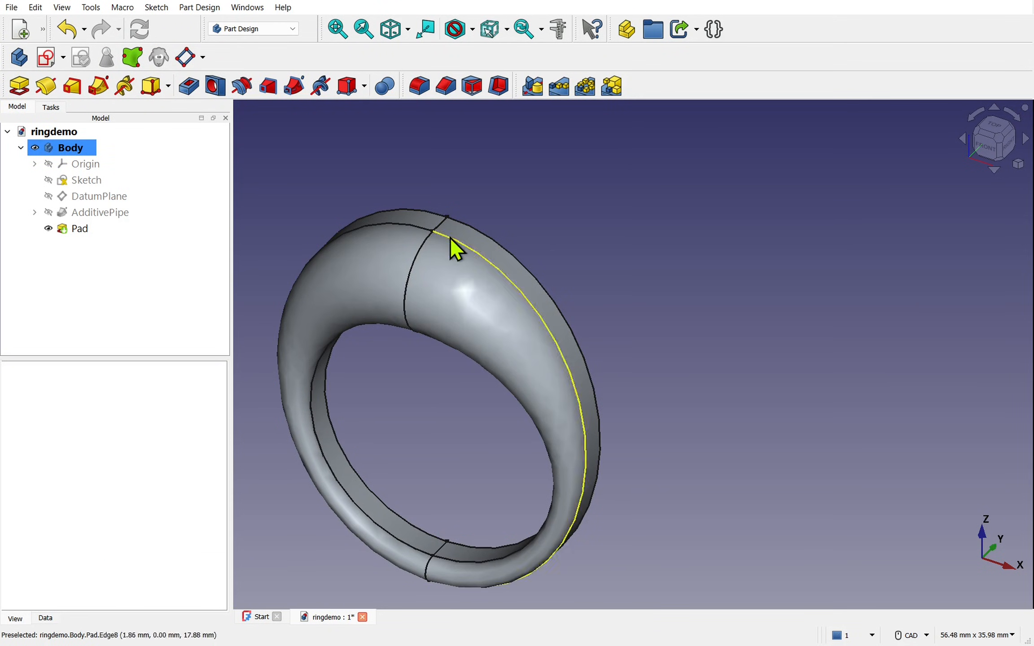
click(35, 8)
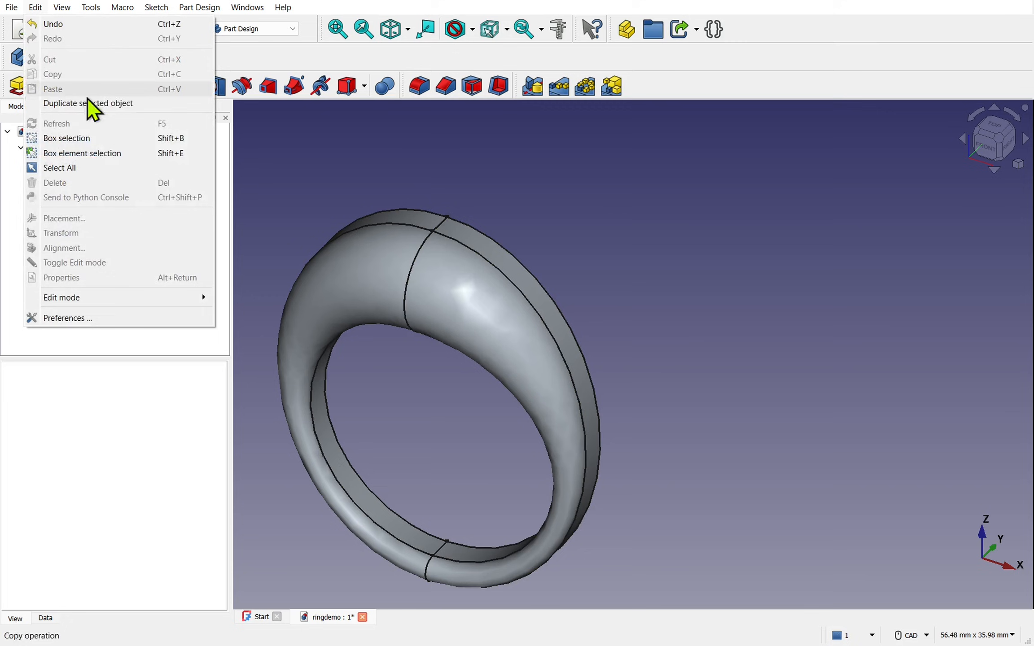
click(68, 318)
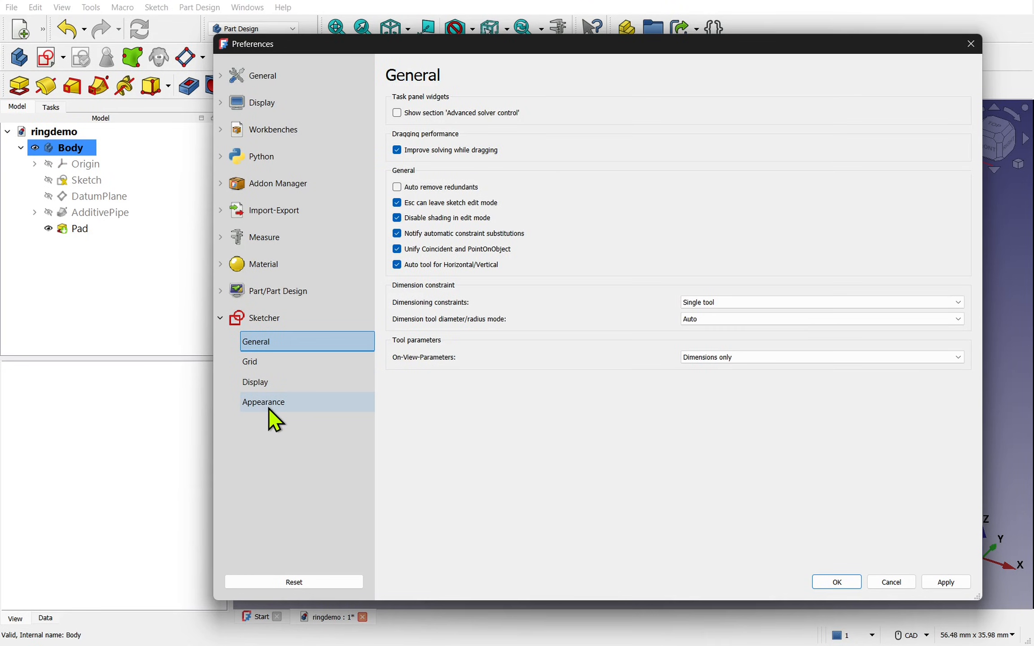
Show the Sketcher Appearance page with geometry line widths at 2.
click(264, 402)
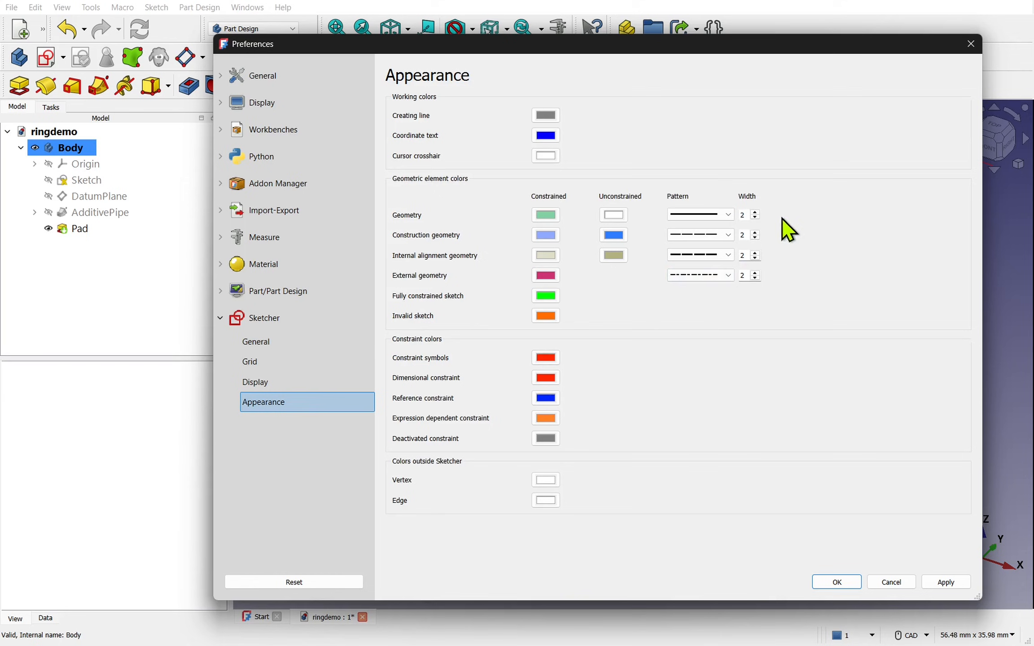
mouse_move(699, 275)
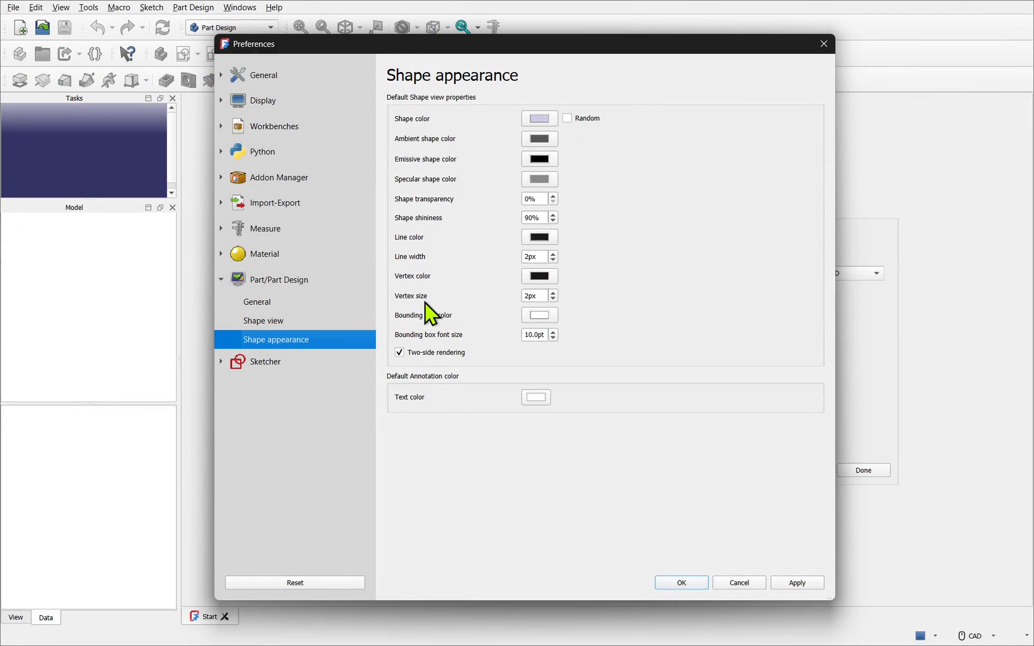
mouse_move(263, 75)
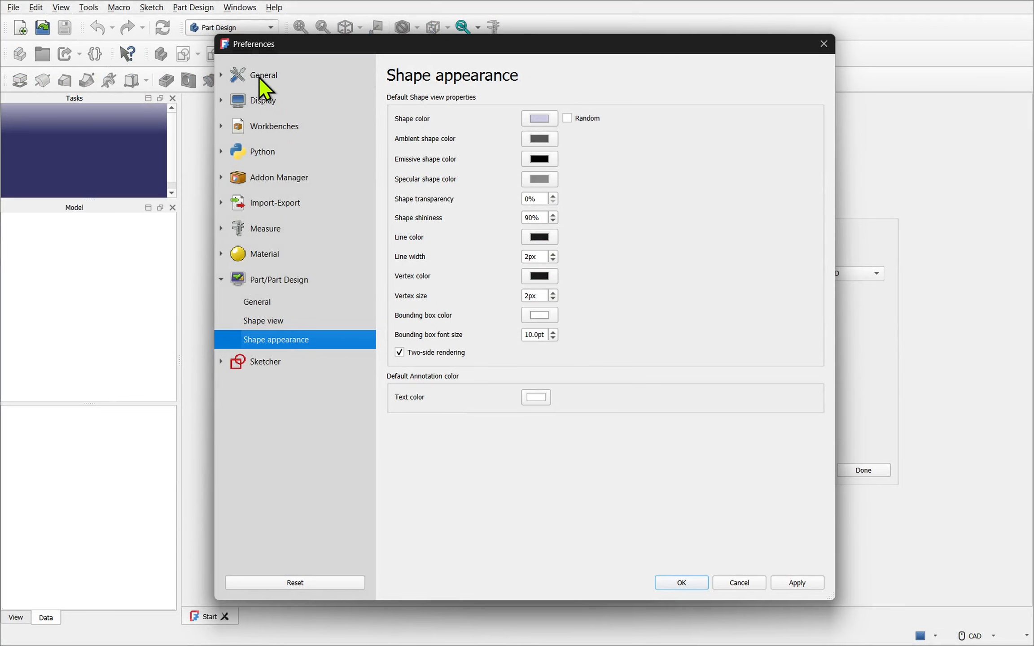
Show the General > Selection page with its 5.0 px pick radius and leave Preferences.
click(263, 74)
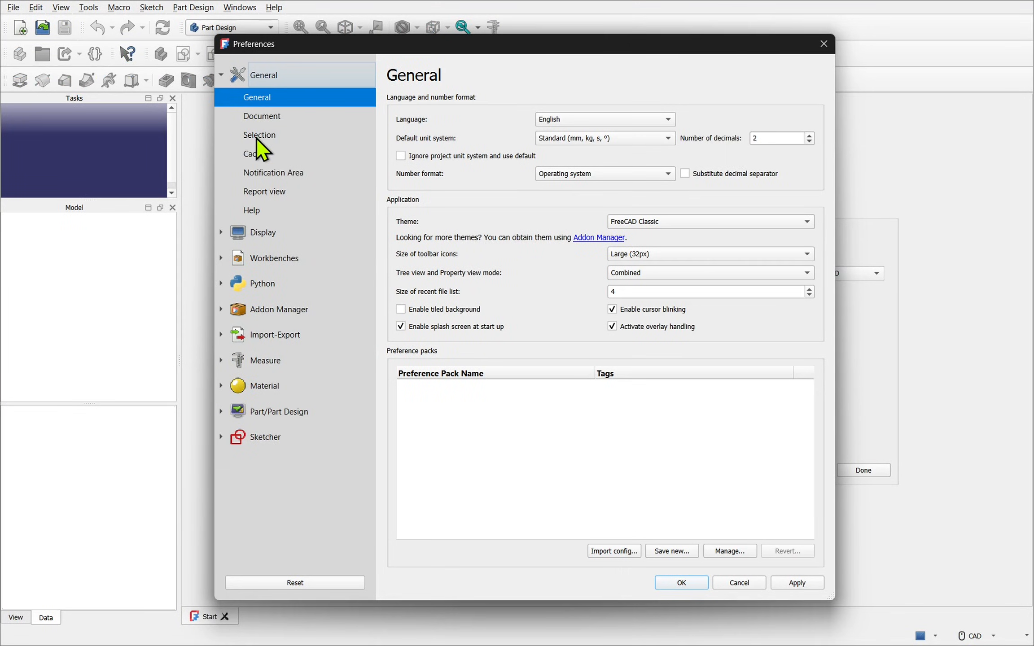
click(260, 135)
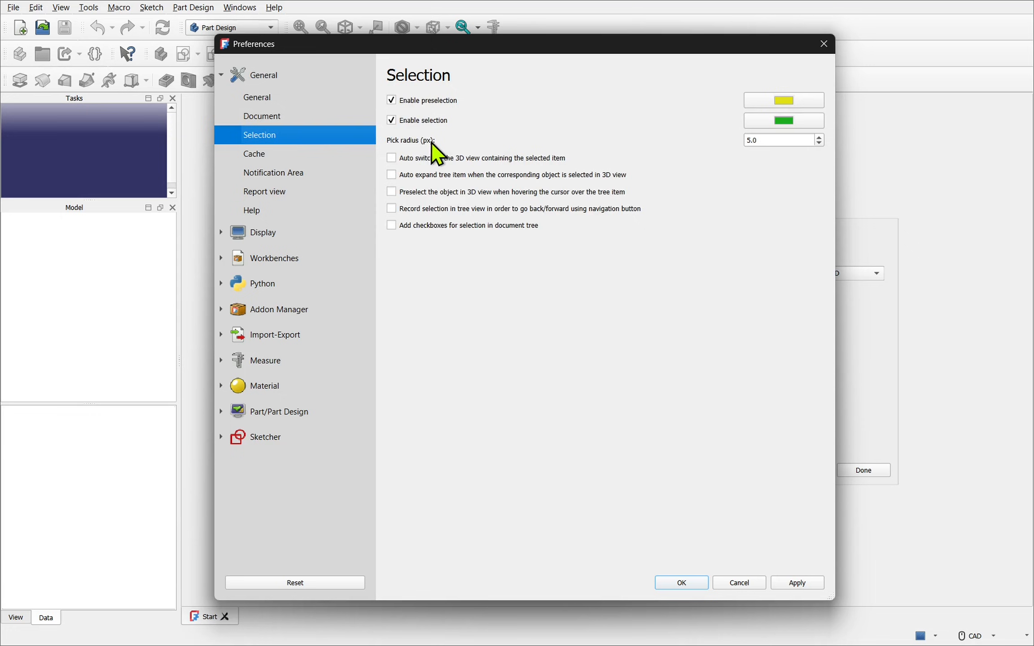
click(680, 582)
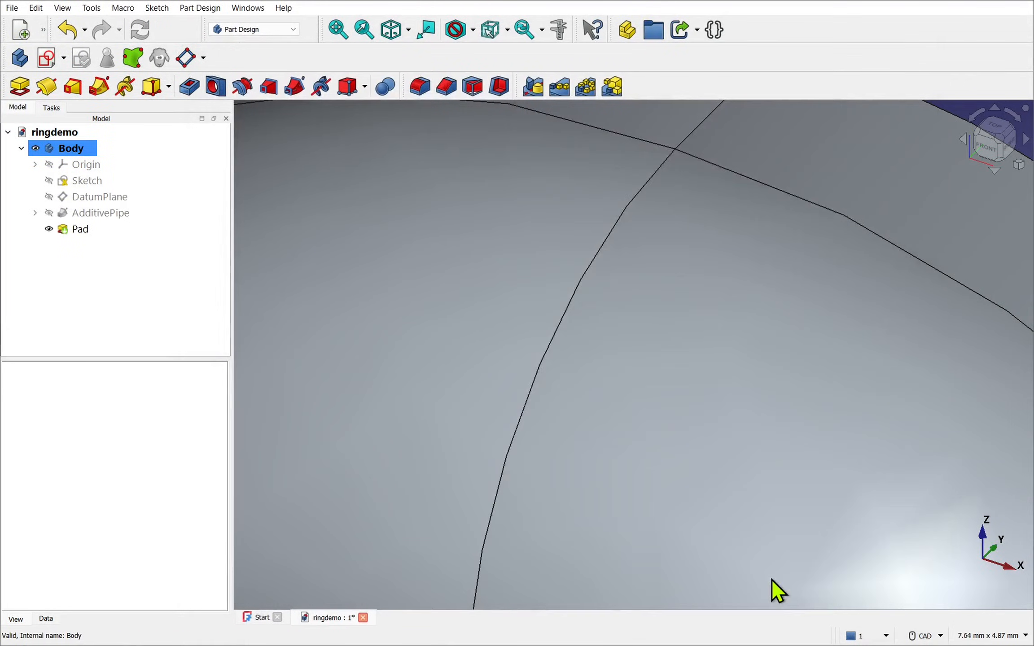
mouse_move(683, 164)
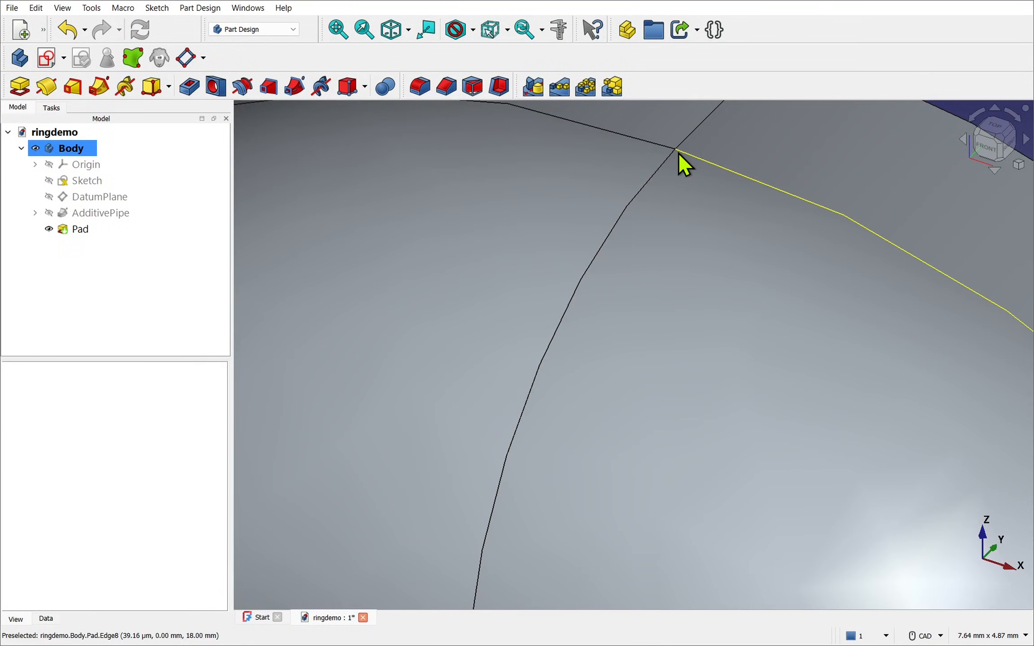
mouse_move(682, 165)
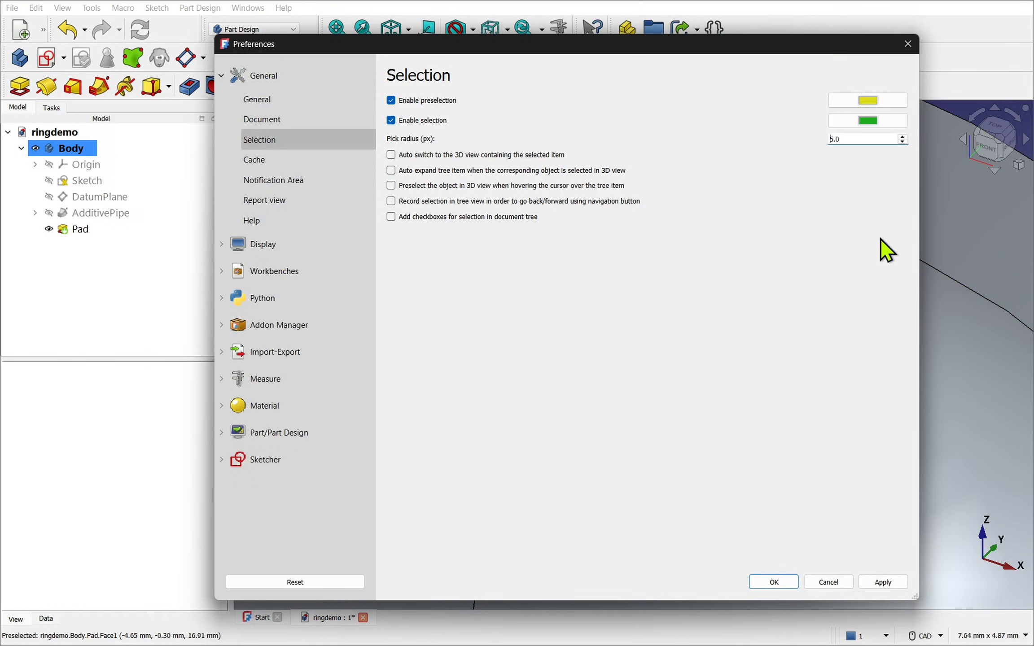
click(772, 581)
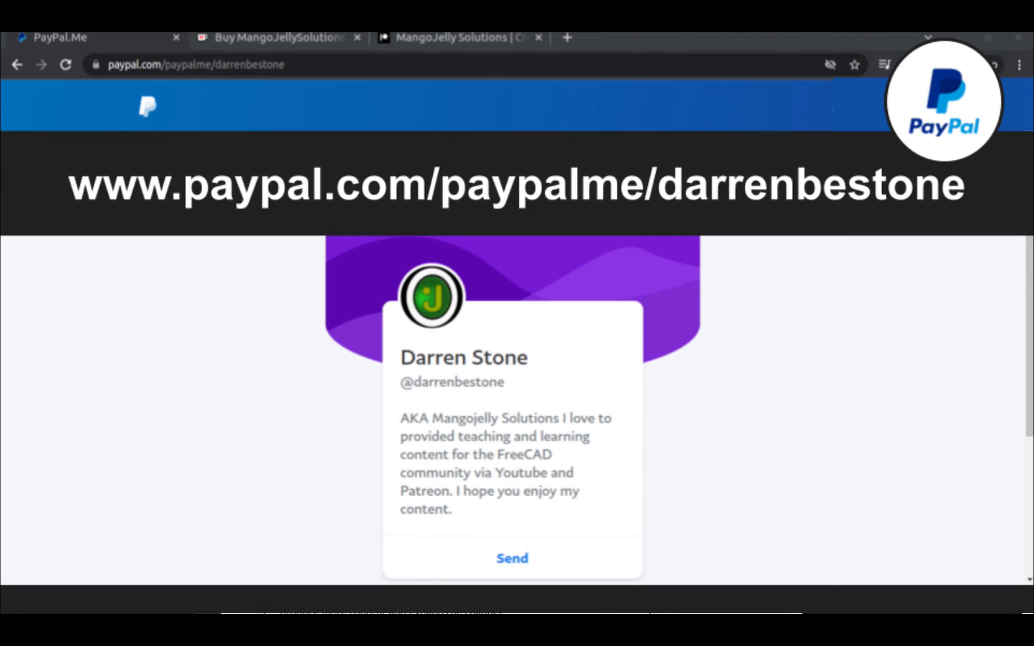
Show the MangoJelly channel's About page and highlight its PayPal, Ko-fi and Patreon links.
click(461, 47)
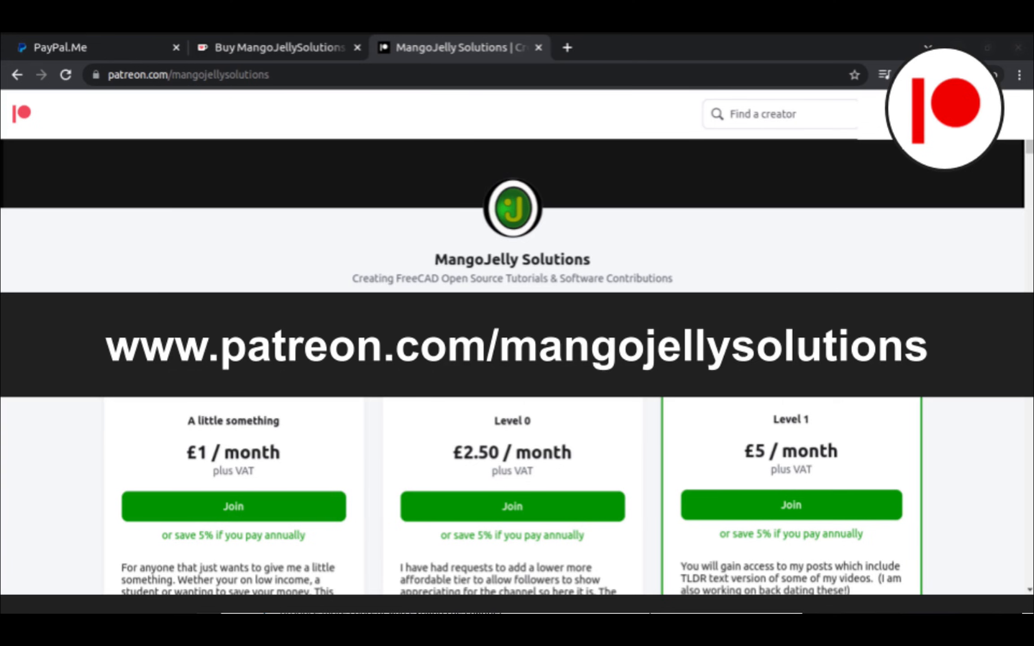
click(459, 47)
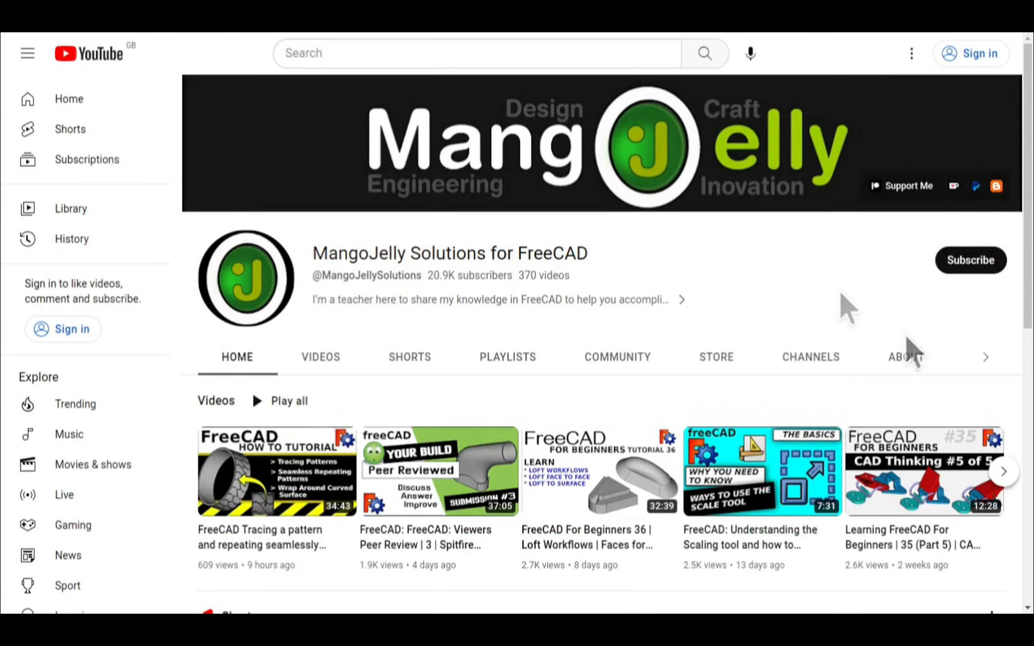
click(906, 356)
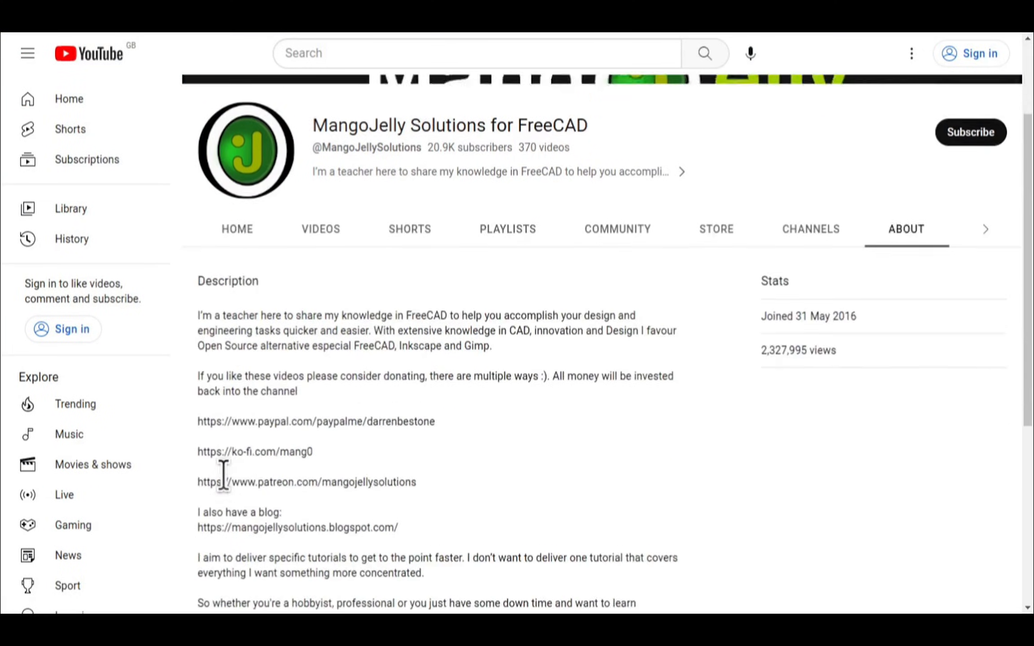
drag(198, 421, 417, 452)
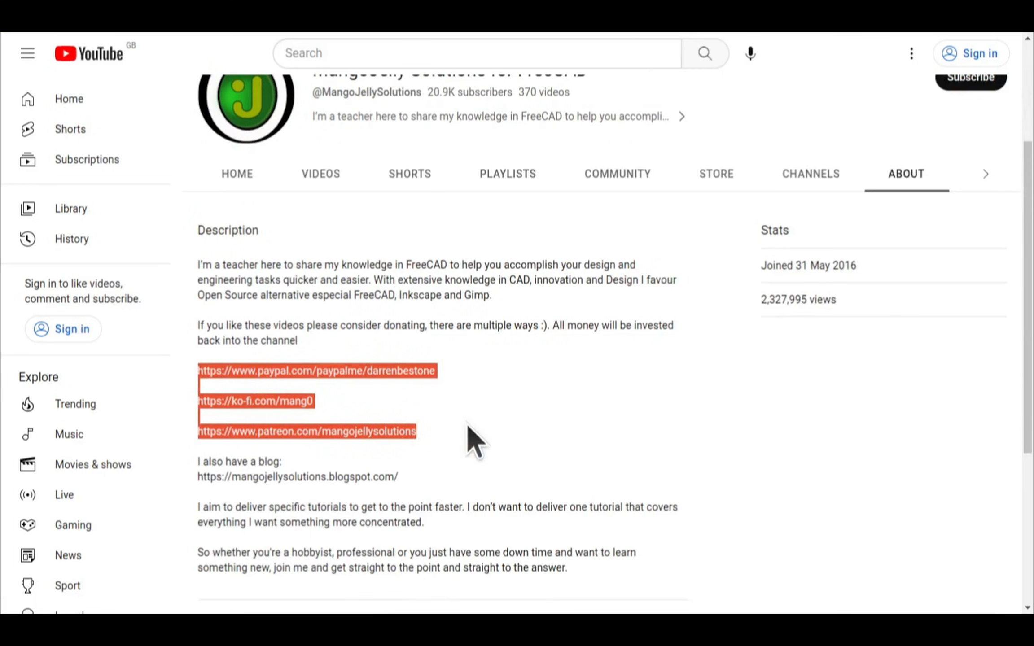